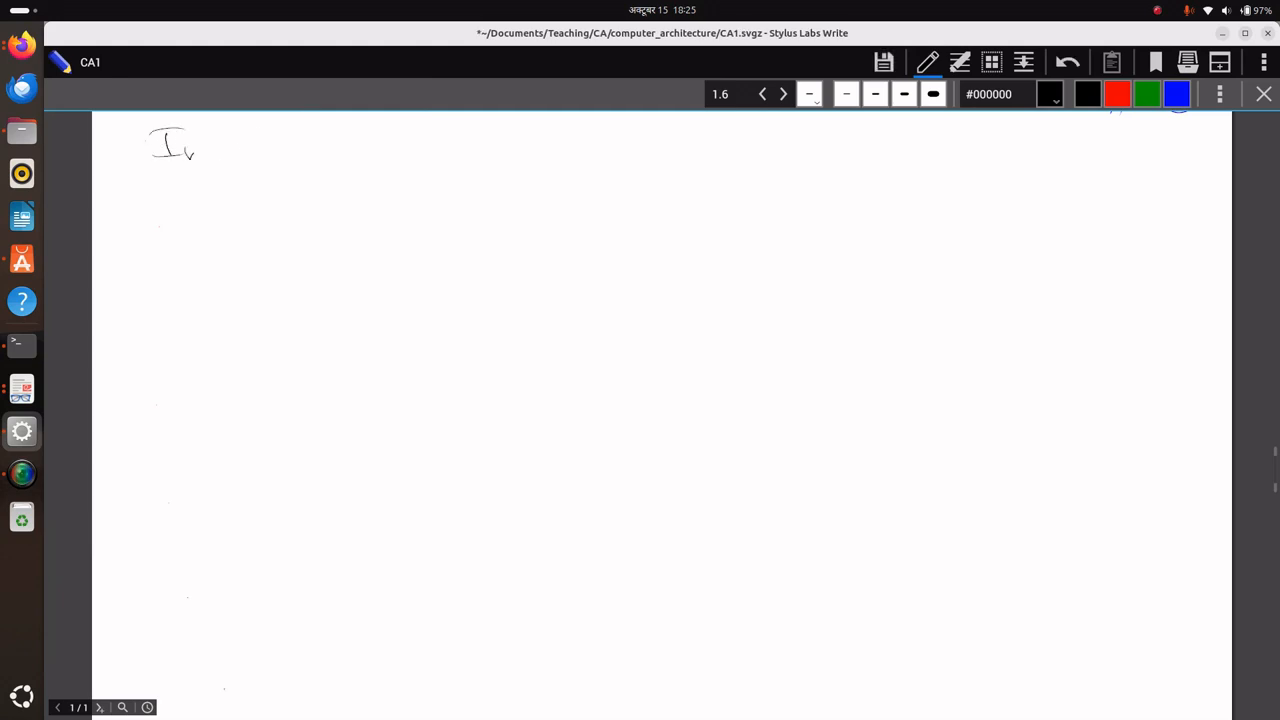
# Handwrite the heading 'Integer representation' at the top of the page and underline it
pyautogui.moveTo(190, 150); pyautogui.dragTo(340, 150)
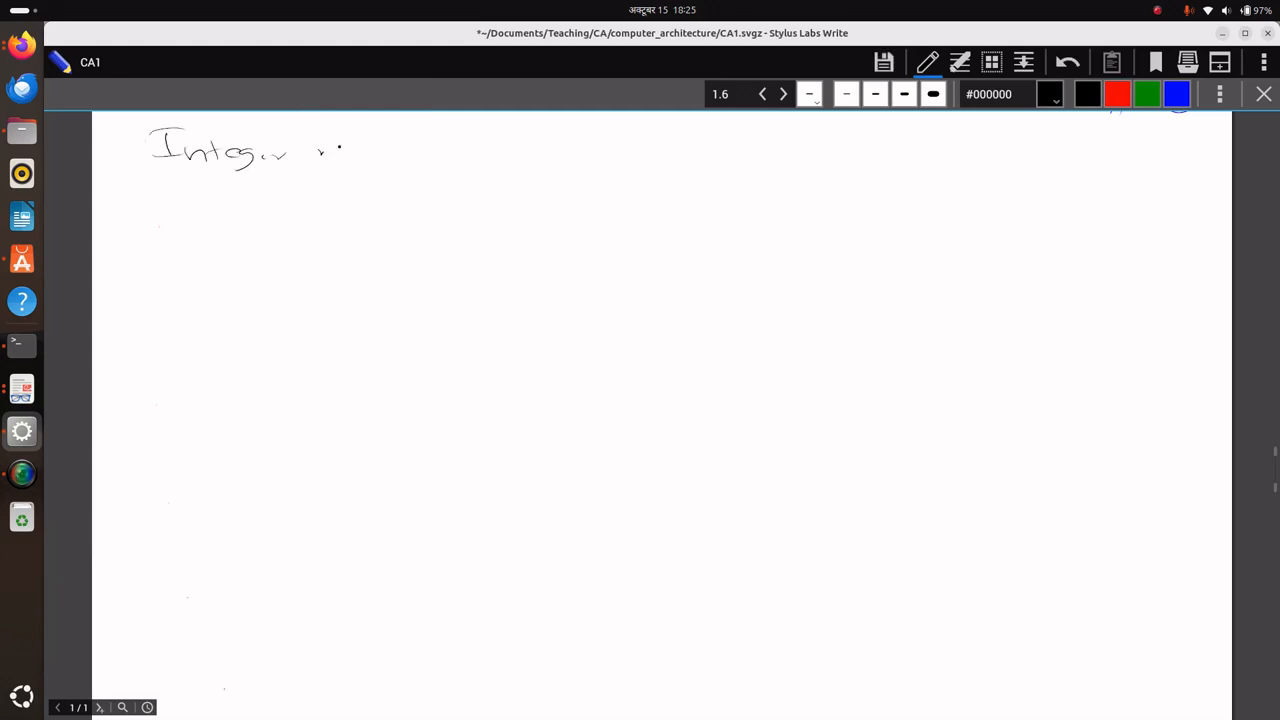
pyautogui.moveTo(318, 148); pyautogui.dragTo(436, 156)
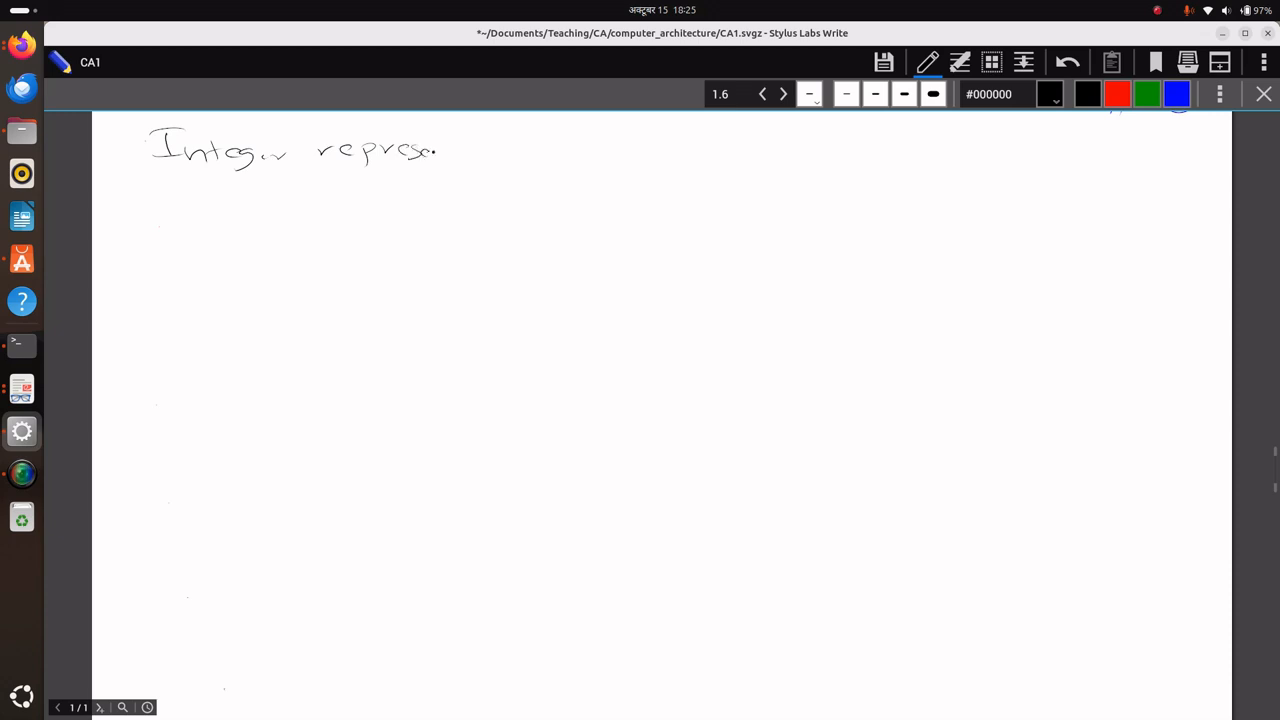
pyautogui.moveTo(440, 150); pyautogui.dragTo(524, 150)
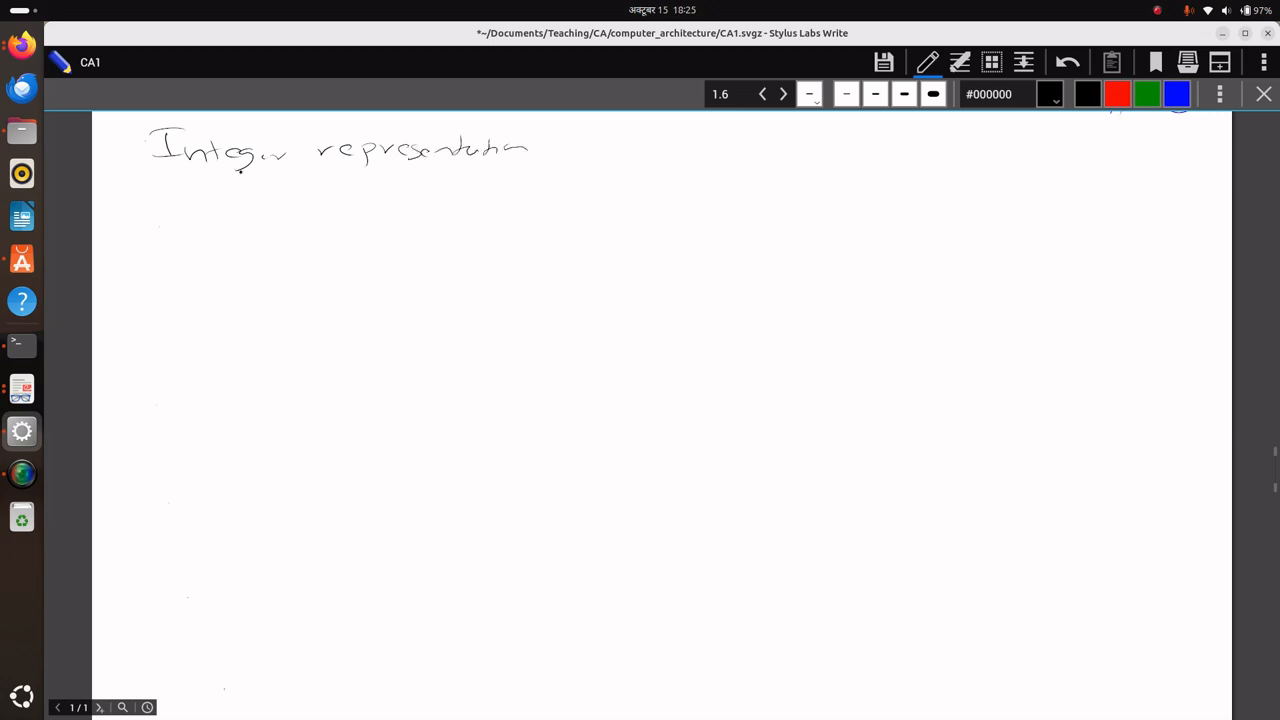
pyautogui.moveTo(148, 172); pyautogui.dragTo(576, 162)
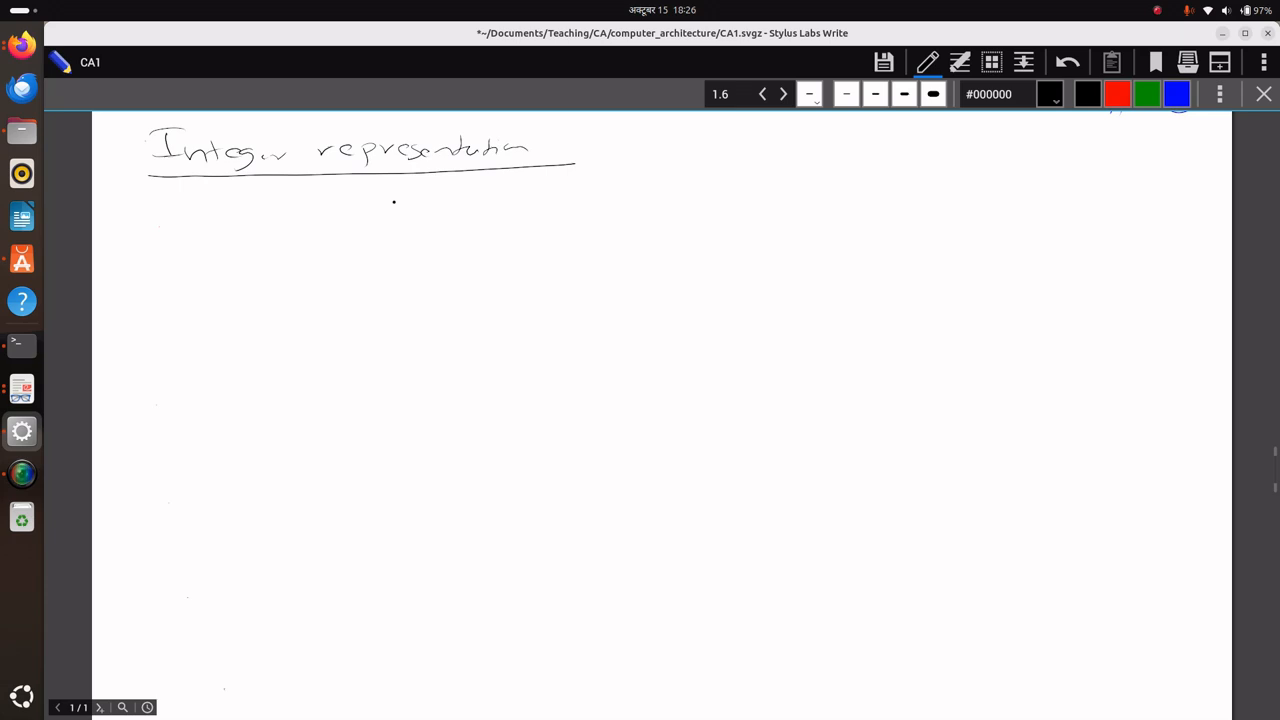
# Sketch a 0 followed by blank slots and write '+5 → 5 bits' on the next line
pyautogui.moveTo(384, 210); pyautogui.dragTo(404, 204)
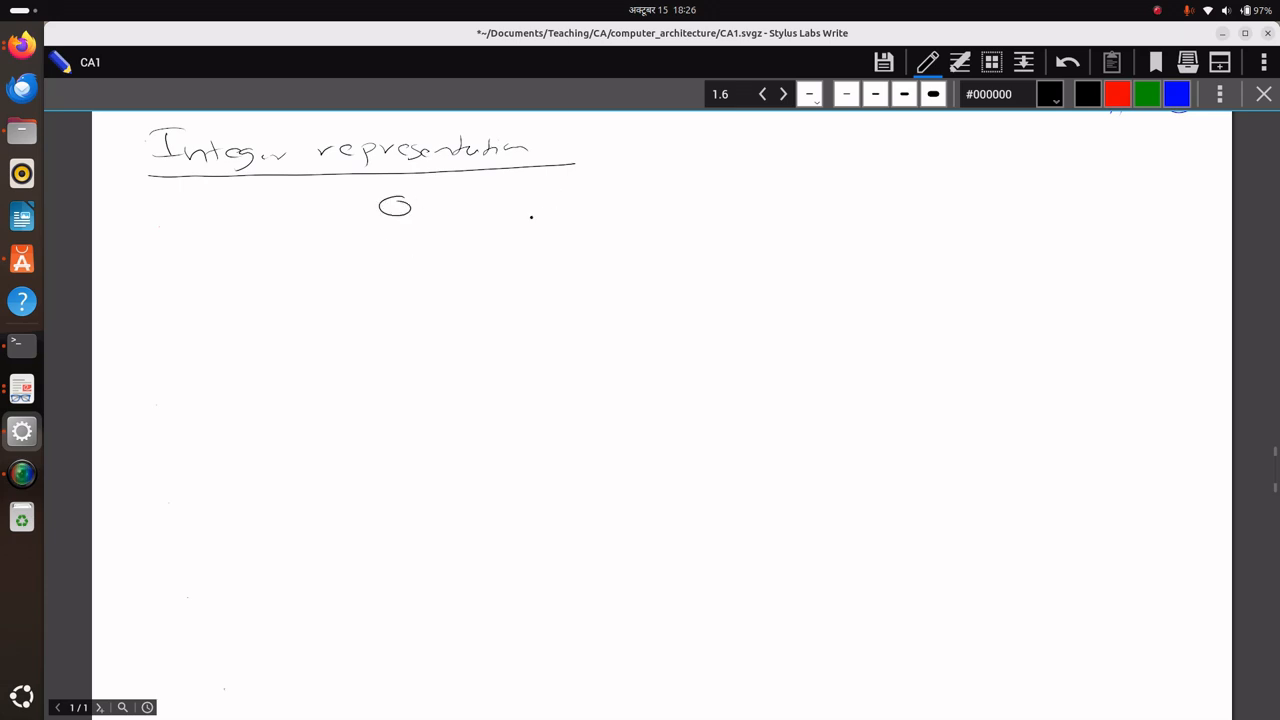
pyautogui.moveTo(430, 212); pyautogui.dragTo(590, 212)
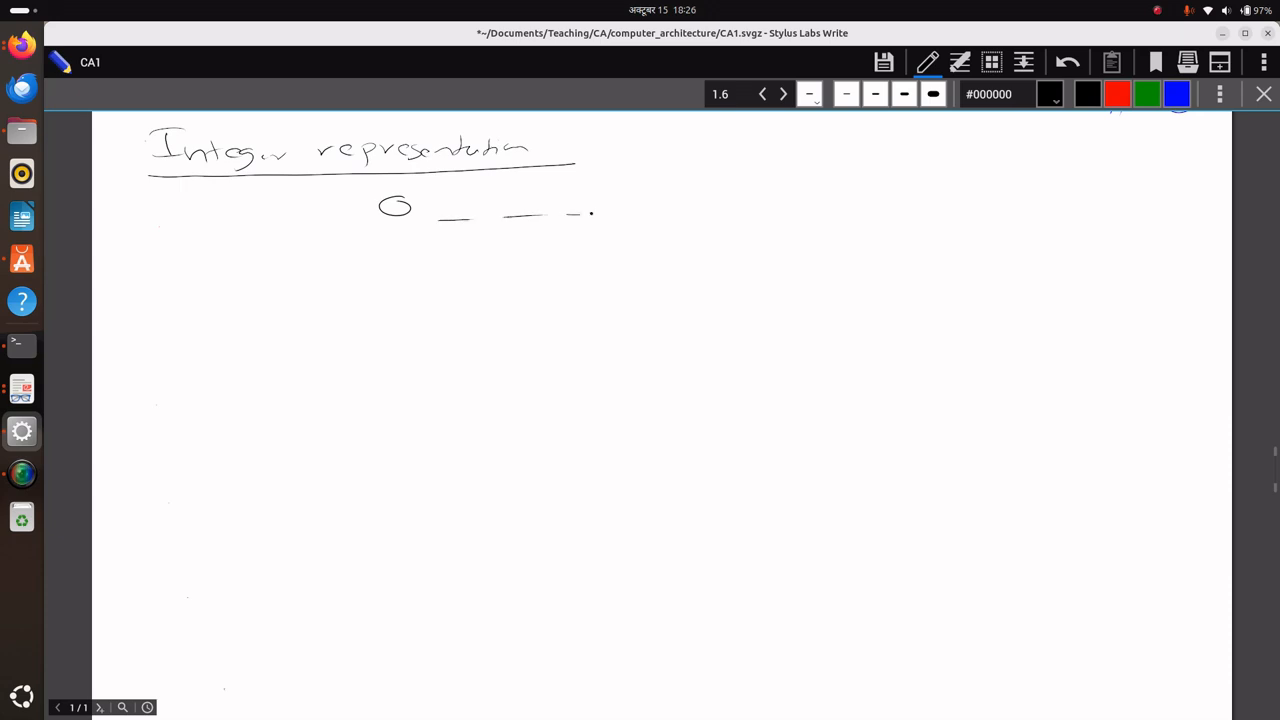
pyautogui.moveTo(204, 264); pyautogui.dragTo(224, 280)
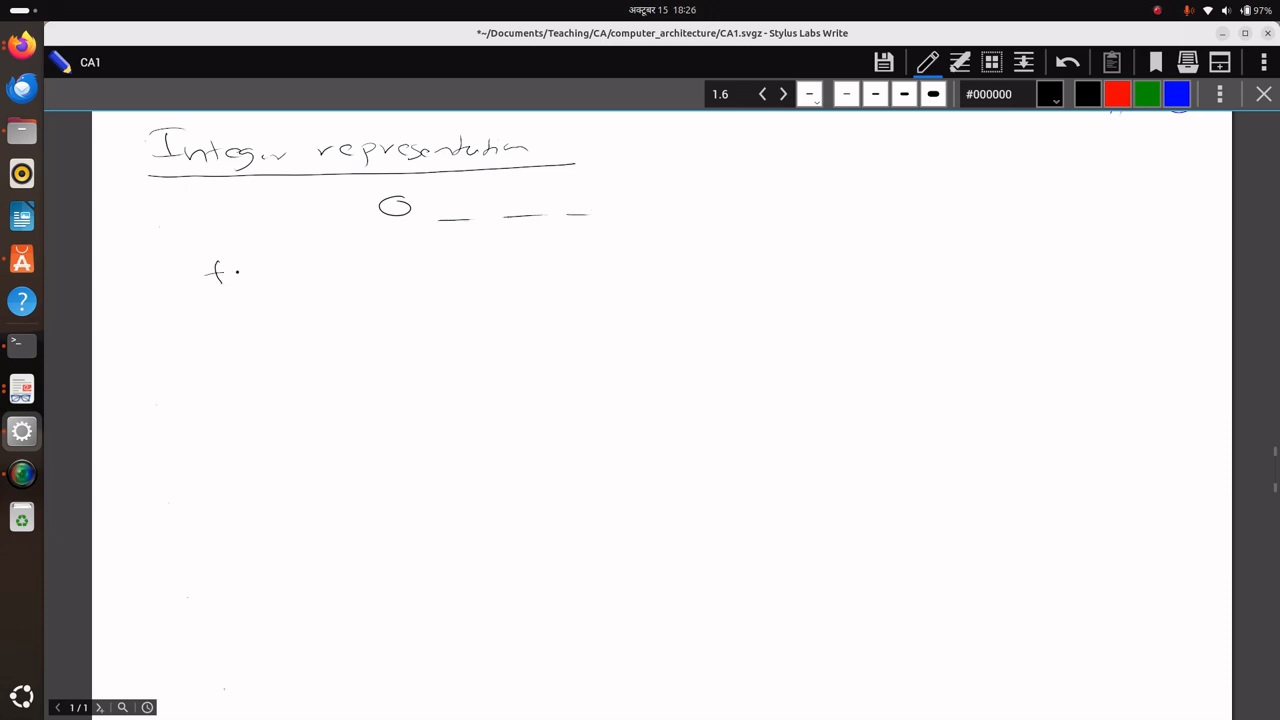
pyautogui.moveTo(240, 270); pyautogui.dragTo(256, 284)
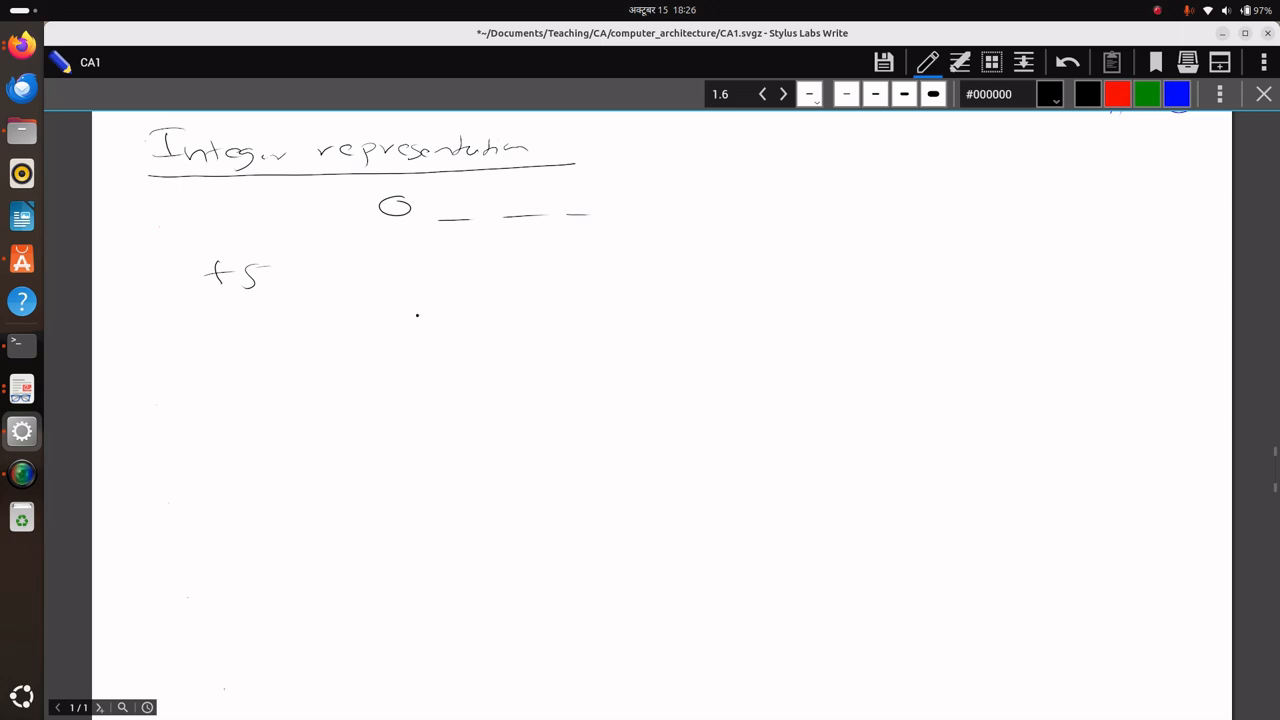
pyautogui.moveTo(370, 284); pyautogui.dragTo(470, 280)
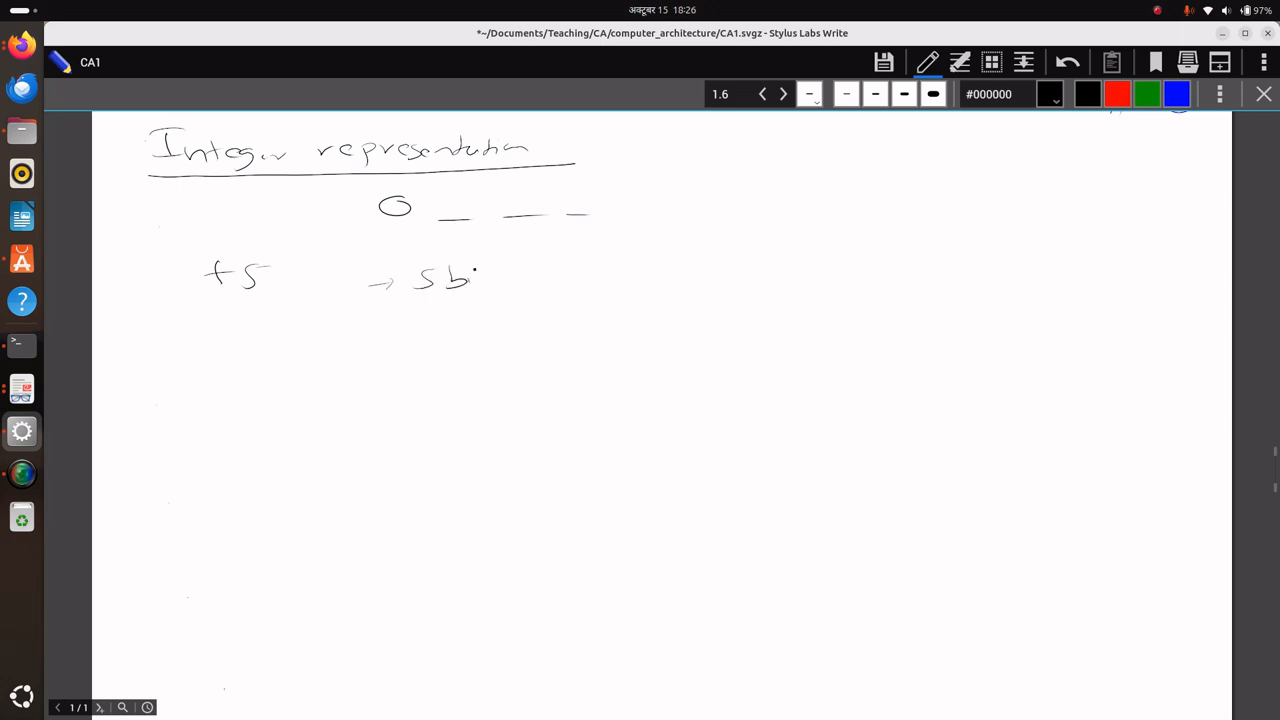
pyautogui.moveTo(478, 276); pyautogui.dragTo(500, 290)
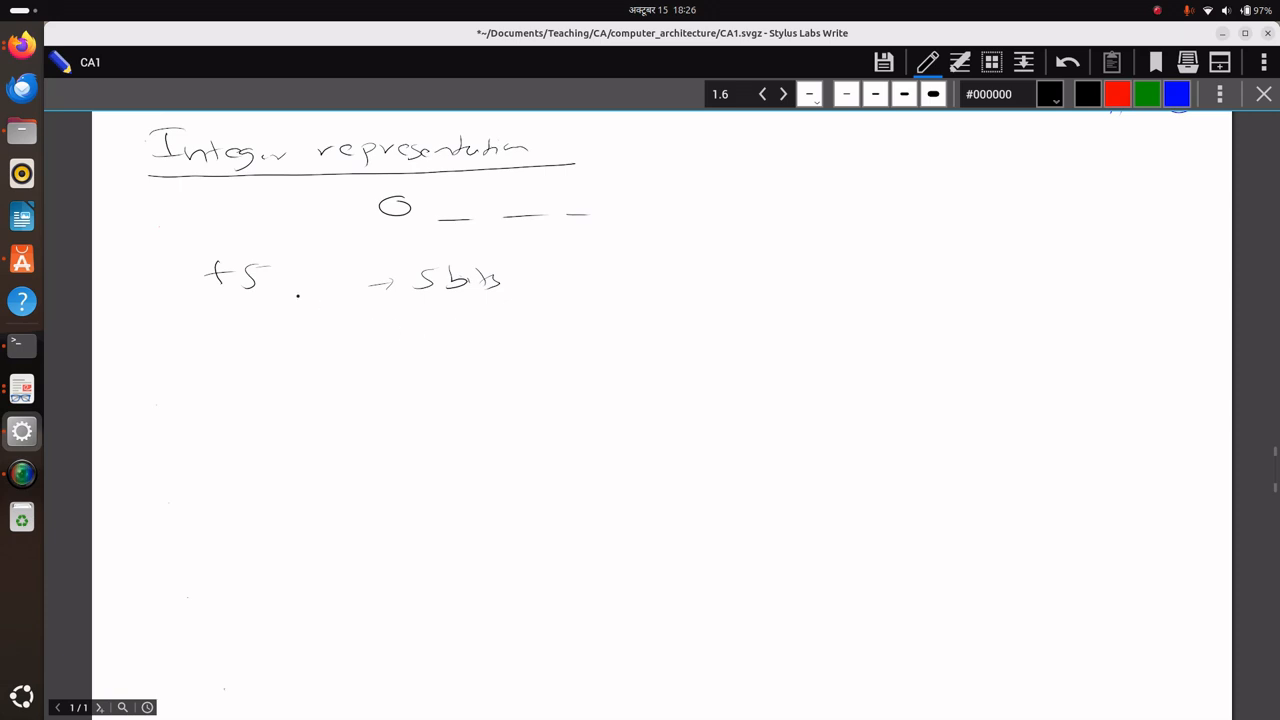
pyautogui.moveTo(388, 344); pyautogui.dragTo(408, 336)
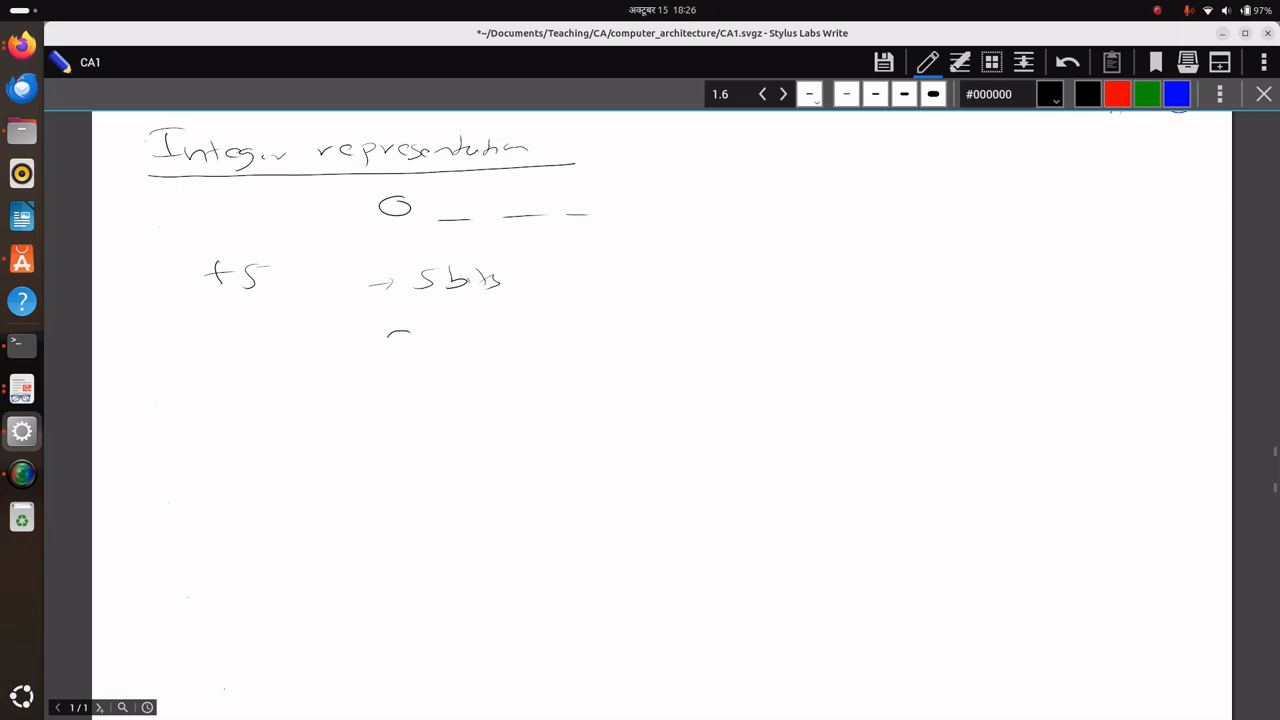
# Underline +5 and start its bit row with an underlined 0 and blank slots
pyautogui.moveTo(384, 340); pyautogui.dragTo(424, 340)
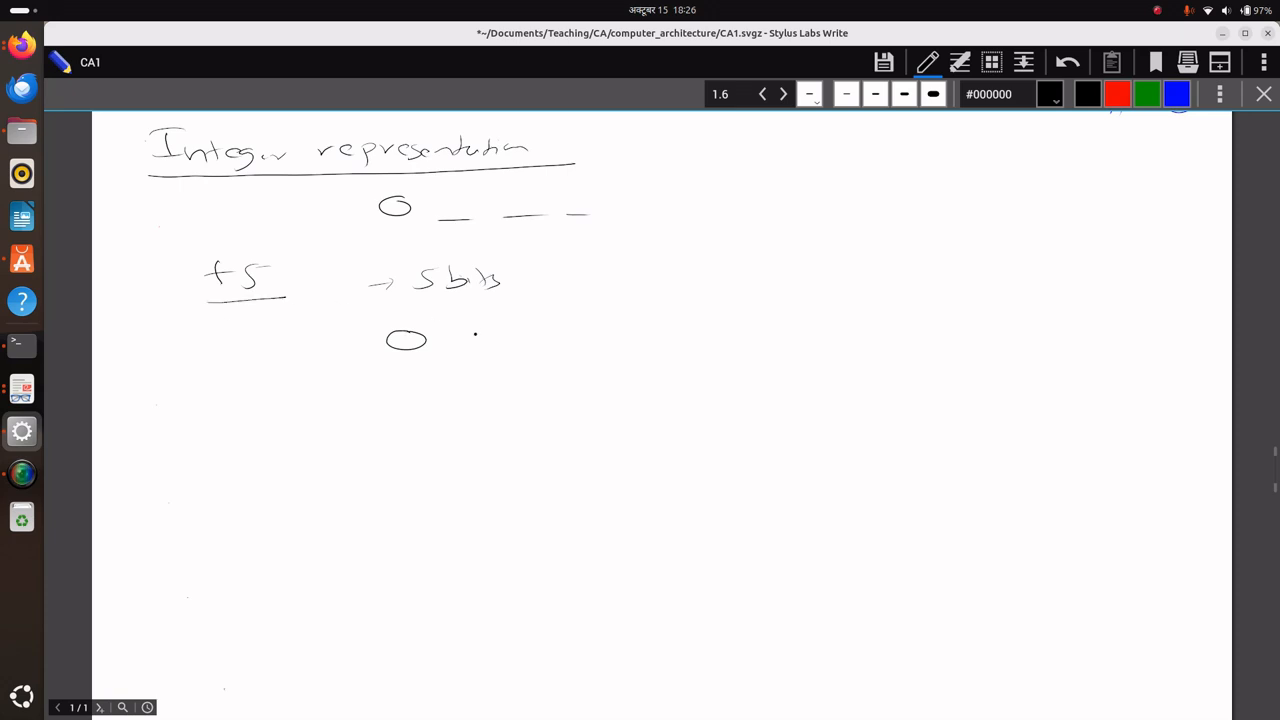
pyautogui.moveTo(378, 360); pyautogui.dragTo(452, 360)
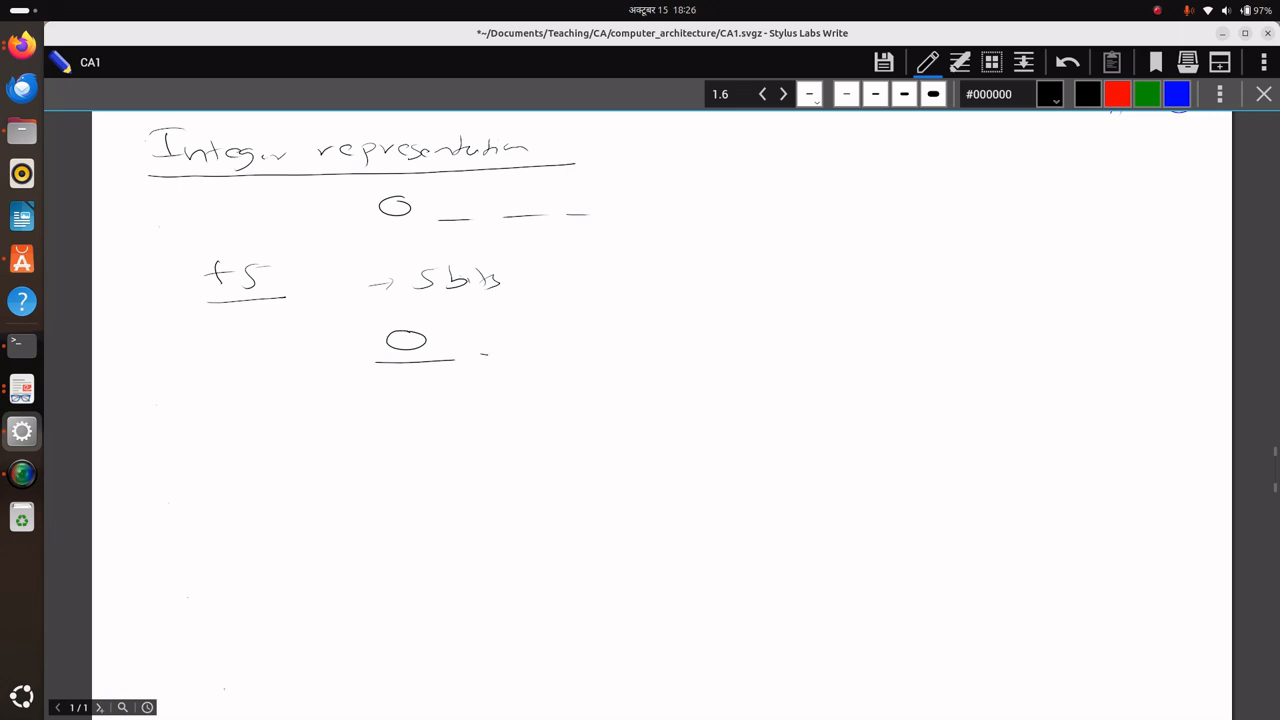
pyautogui.moveTo(480, 352); pyautogui.dragTo(630, 350)
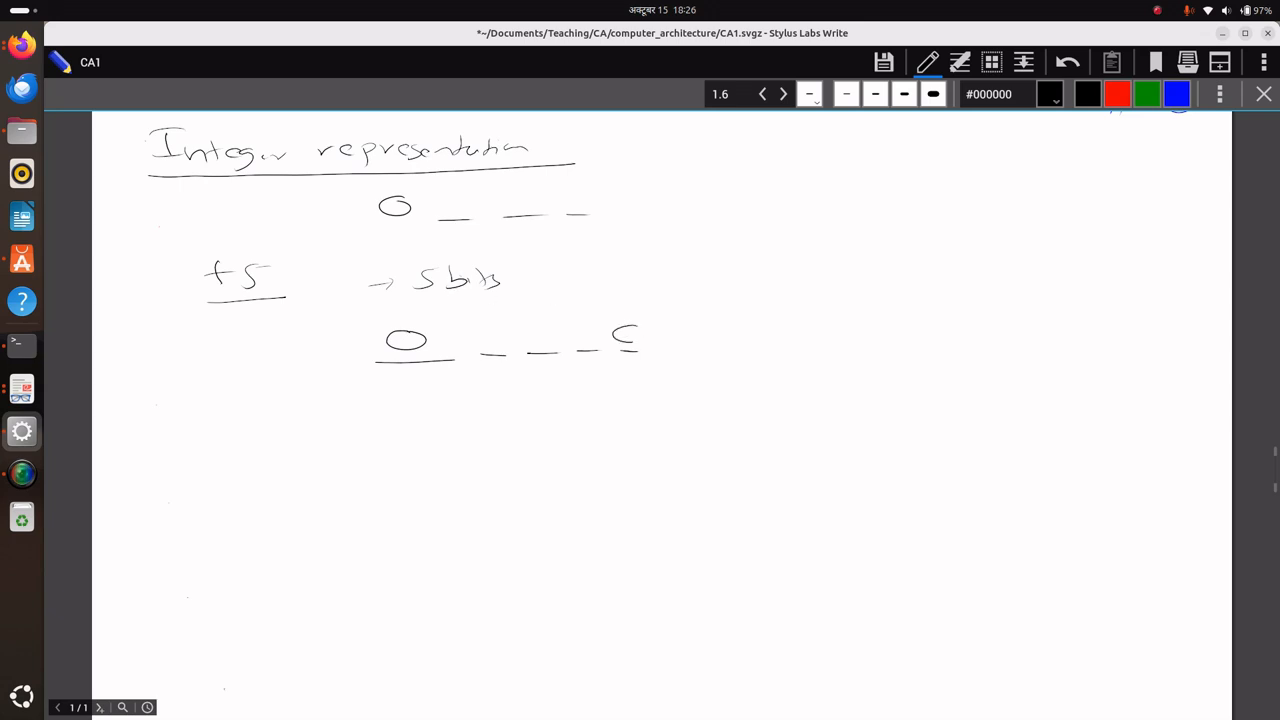
pyautogui.moveTo(630, 336); pyautogui.dragTo(616, 348)
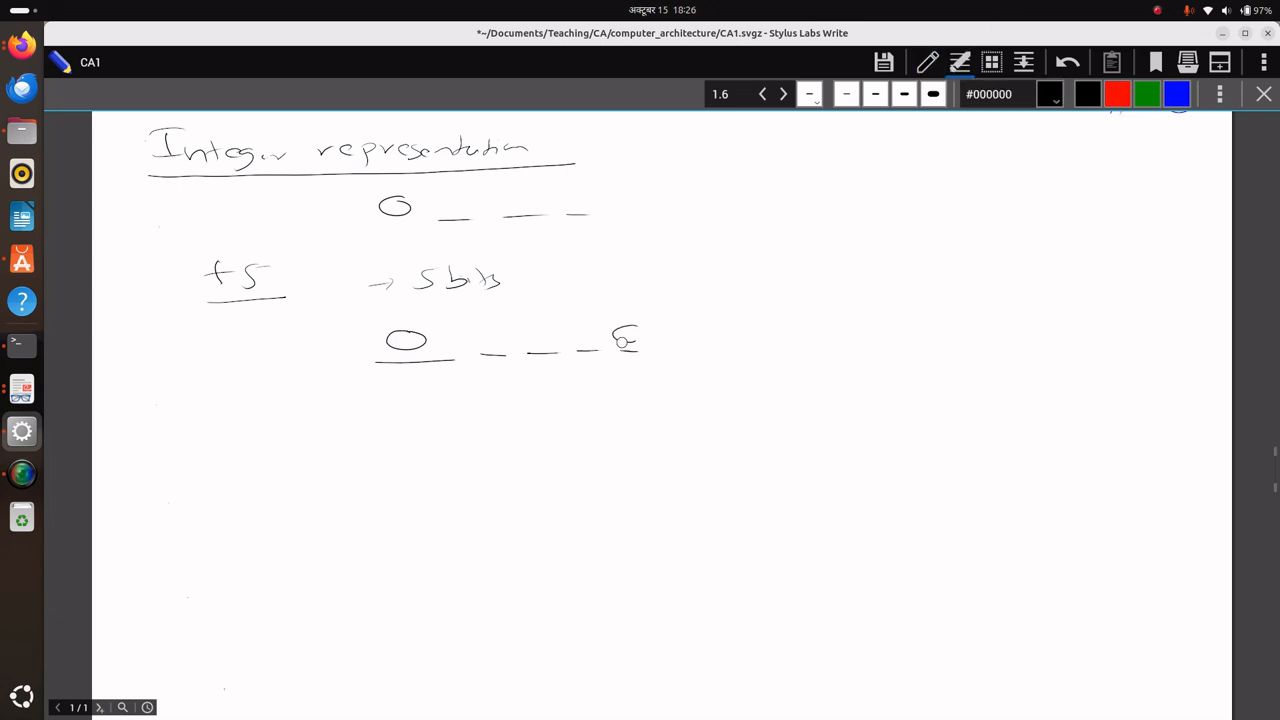
# Fill +5's bit row as 00101 and draw an arrow after it
pyautogui.click(1066, 62)
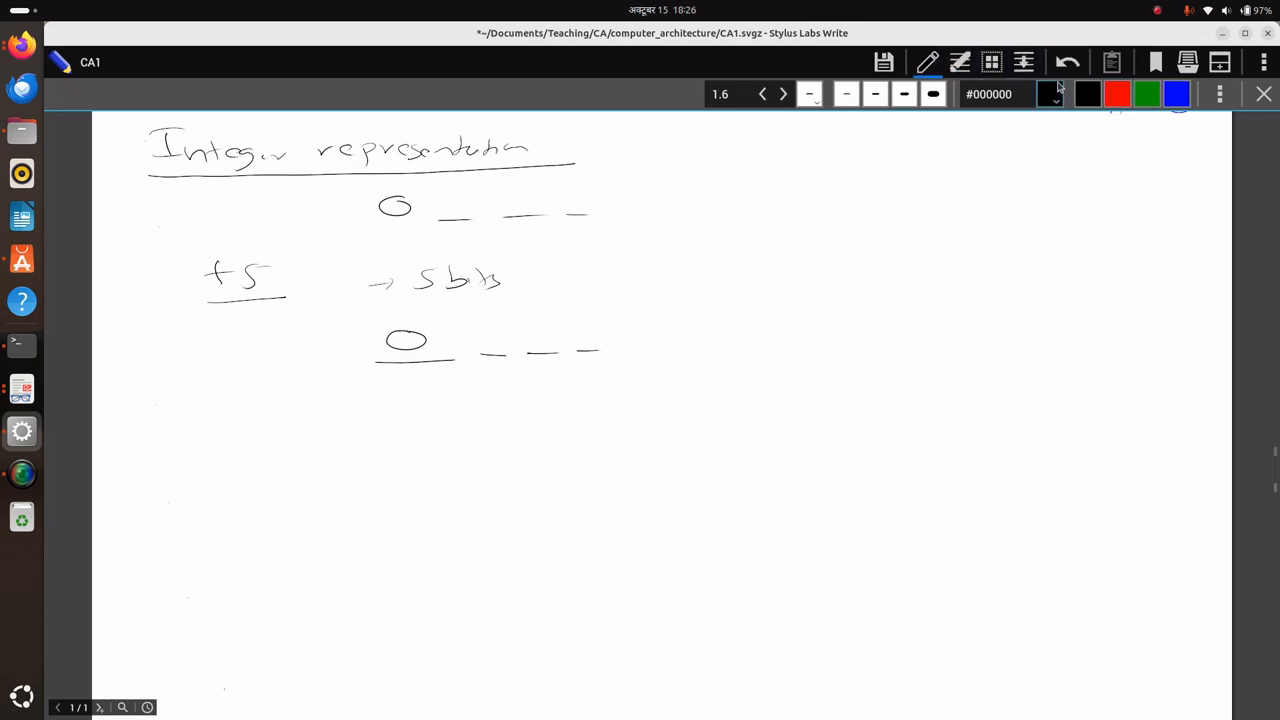
pyautogui.click(928, 62)
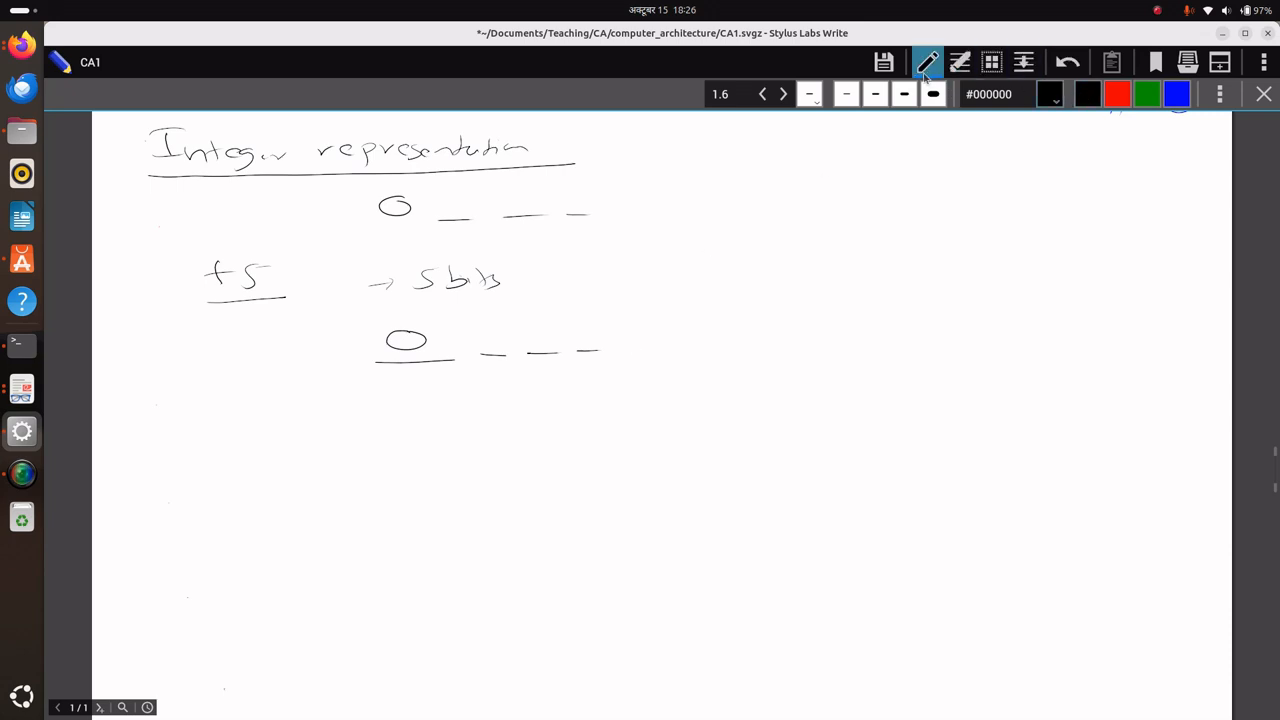
pyautogui.moveTo(632, 324); pyautogui.dragTo(620, 350)
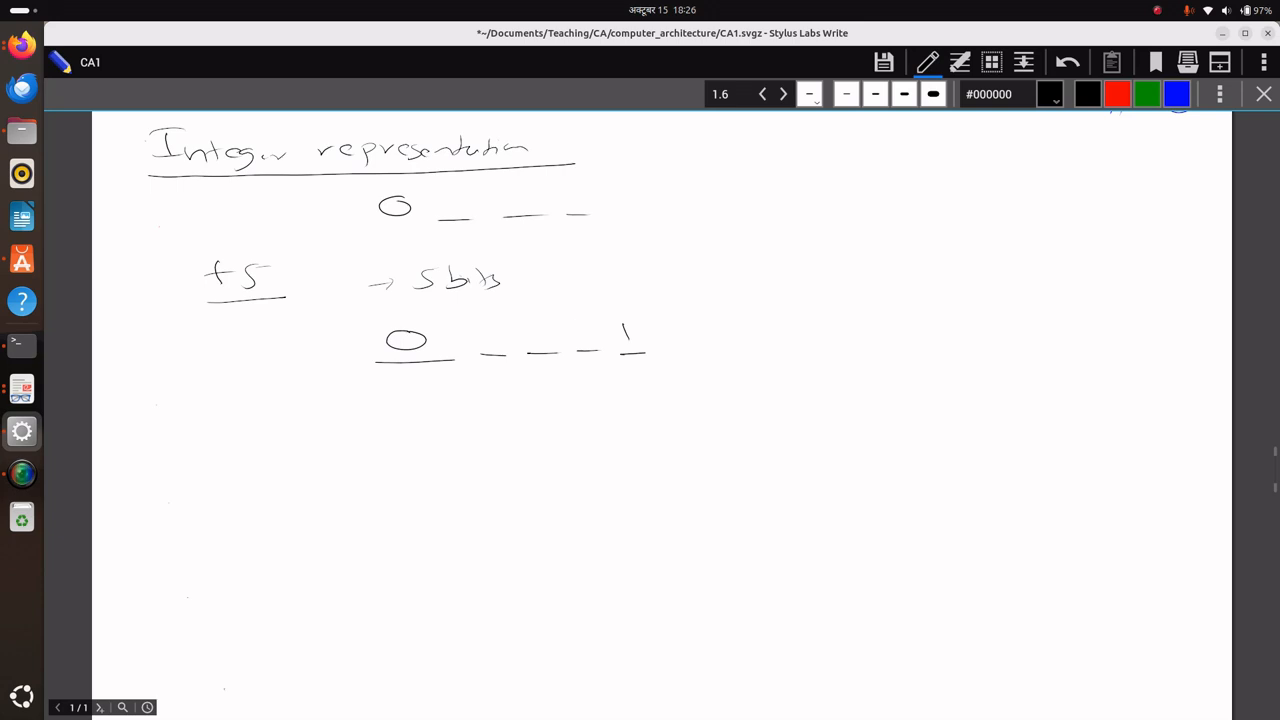
pyautogui.moveTo(490, 330); pyautogui.dragTo(590, 336)
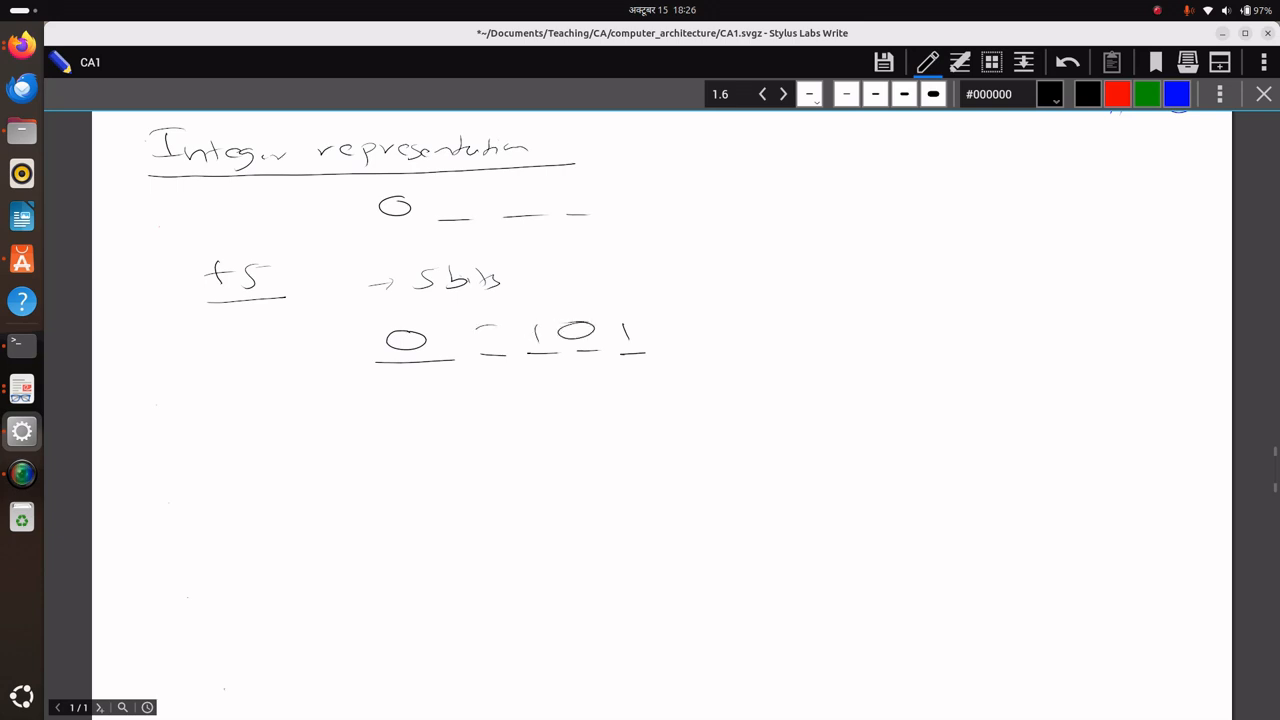
pyautogui.moveTo(478, 338); pyautogui.dragTo(720, 322)
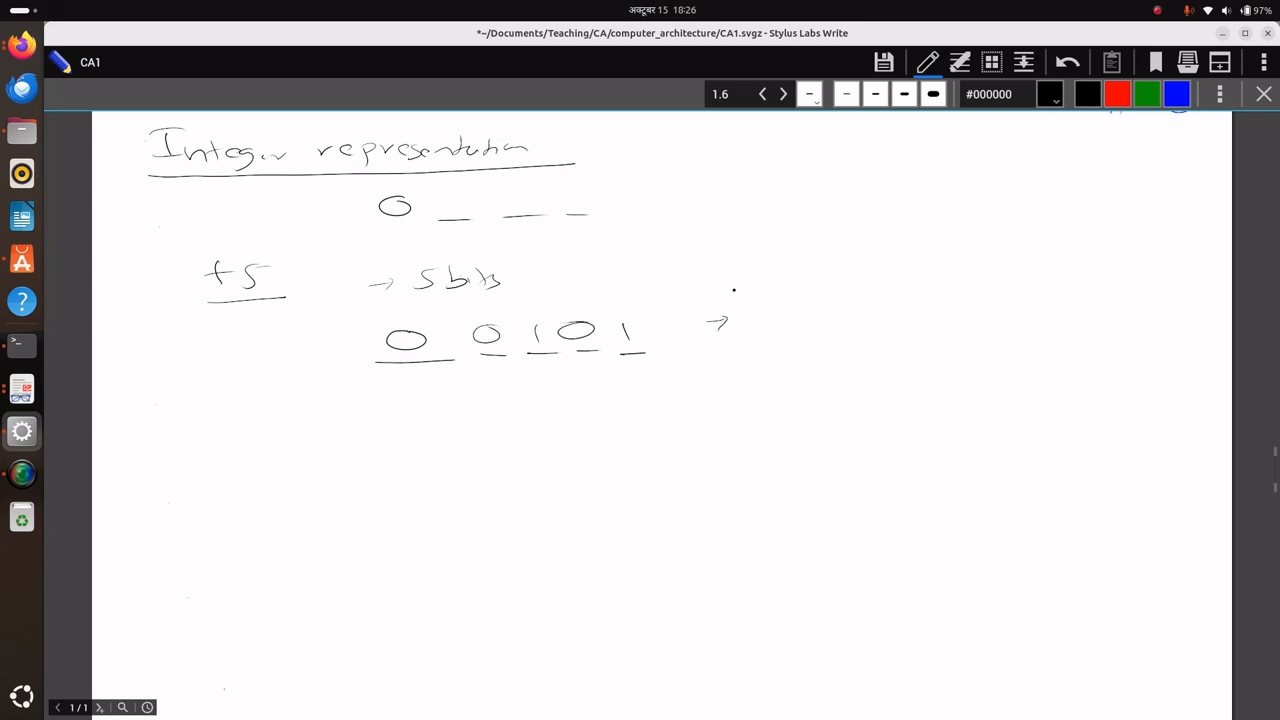
pyautogui.moveTo(176, 270); pyautogui.dragTo(310, 310)
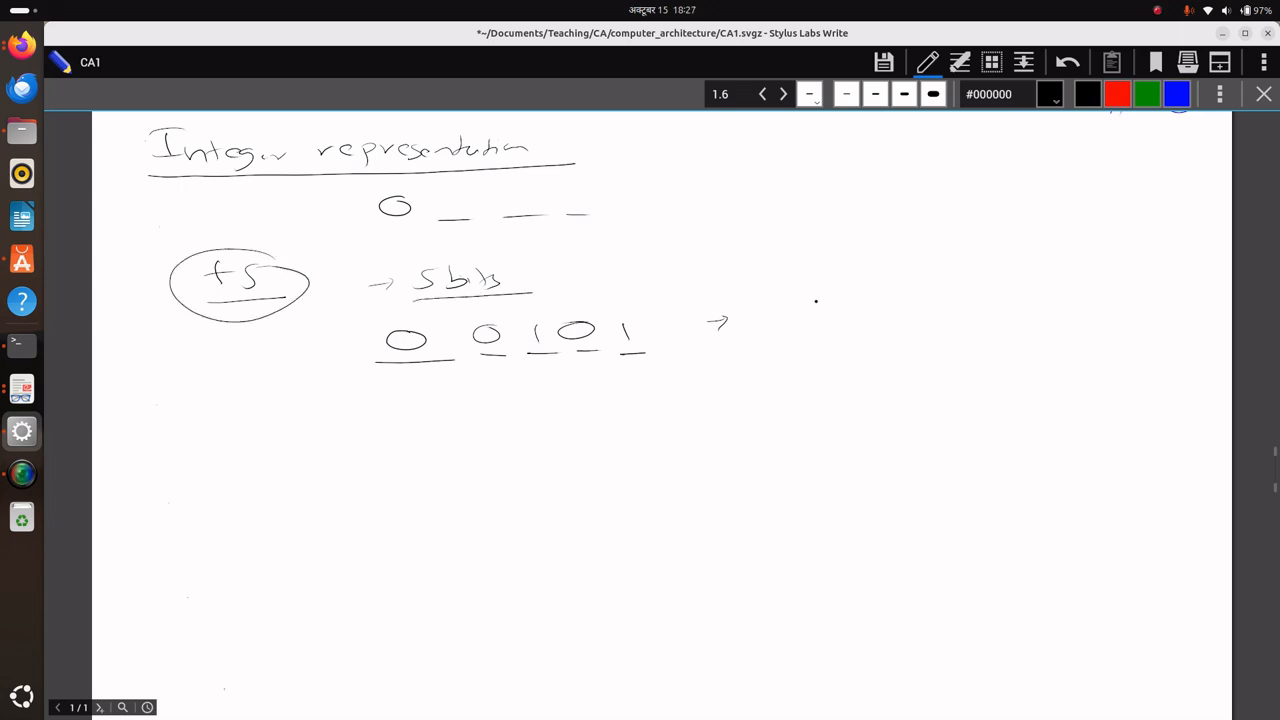
# Write 00101 right of the arrow, box its four magnitude bits 0101, and switch ink to red
pyautogui.moveTo(800, 302); pyautogui.dragTo(896, 302)
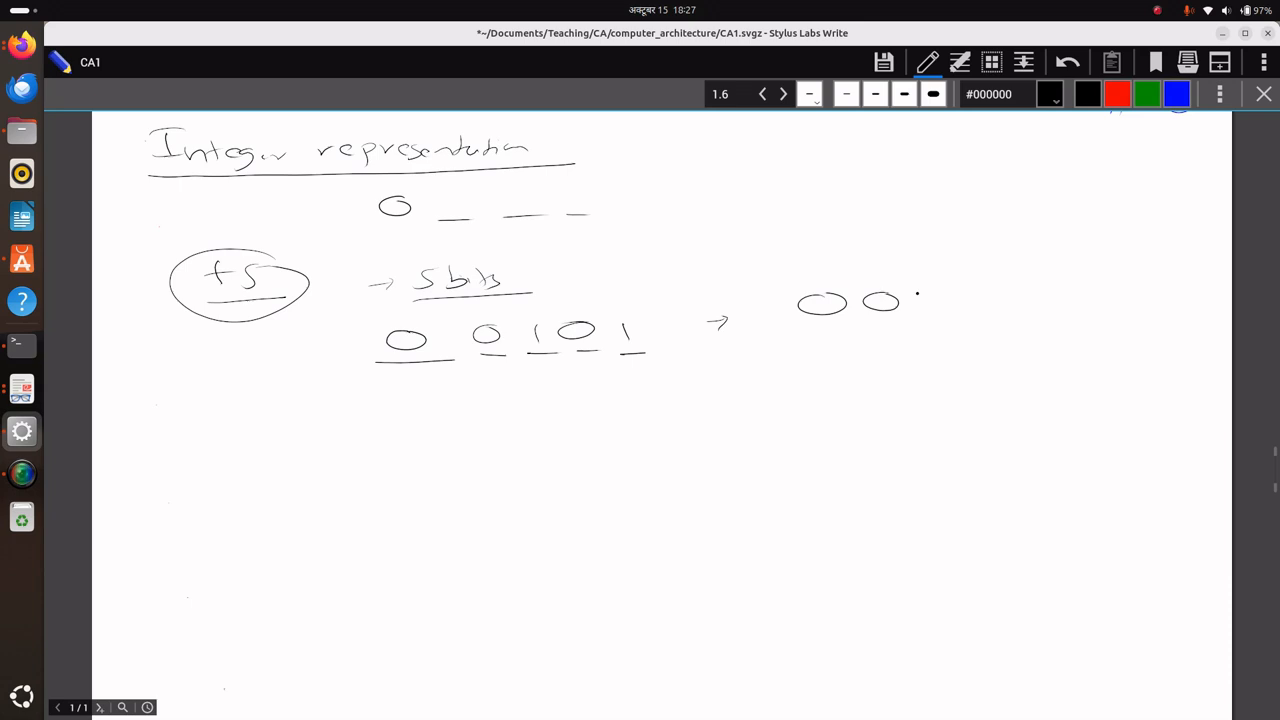
pyautogui.moveTo(910, 300); pyautogui.dragTo(1000, 310)
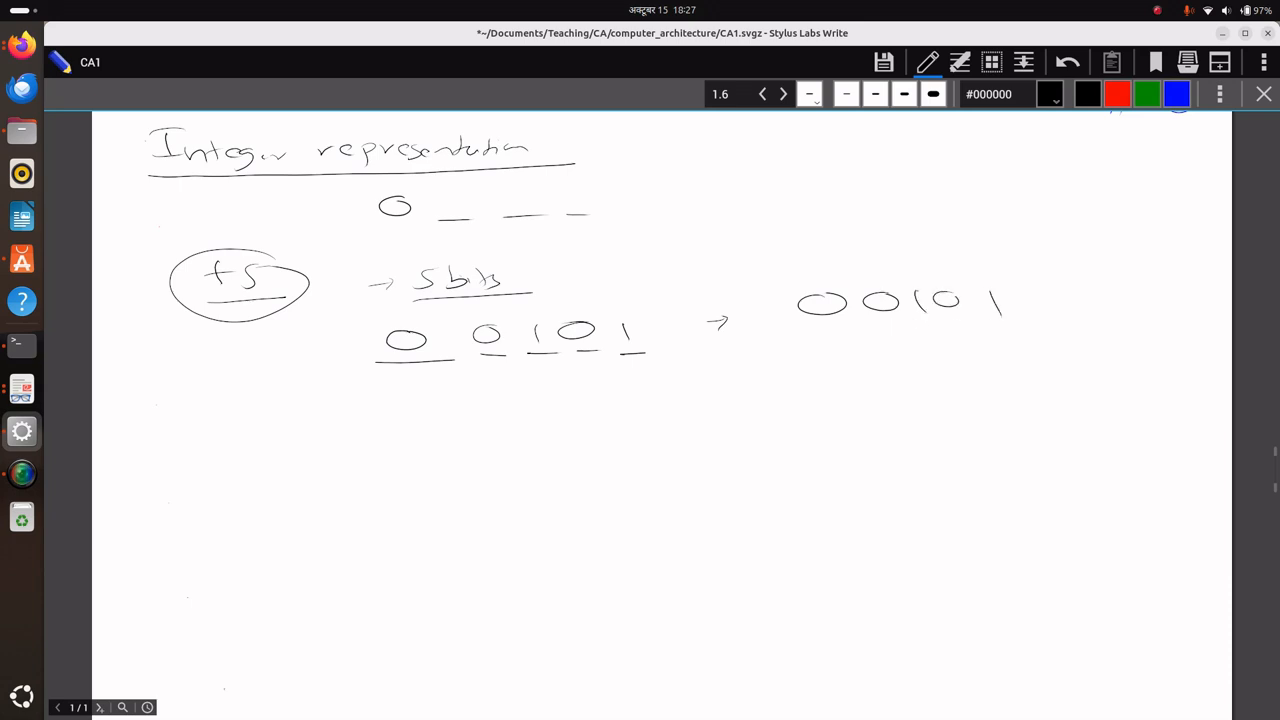
pyautogui.moveTo(850, 278); pyautogui.dragTo(1036, 320)
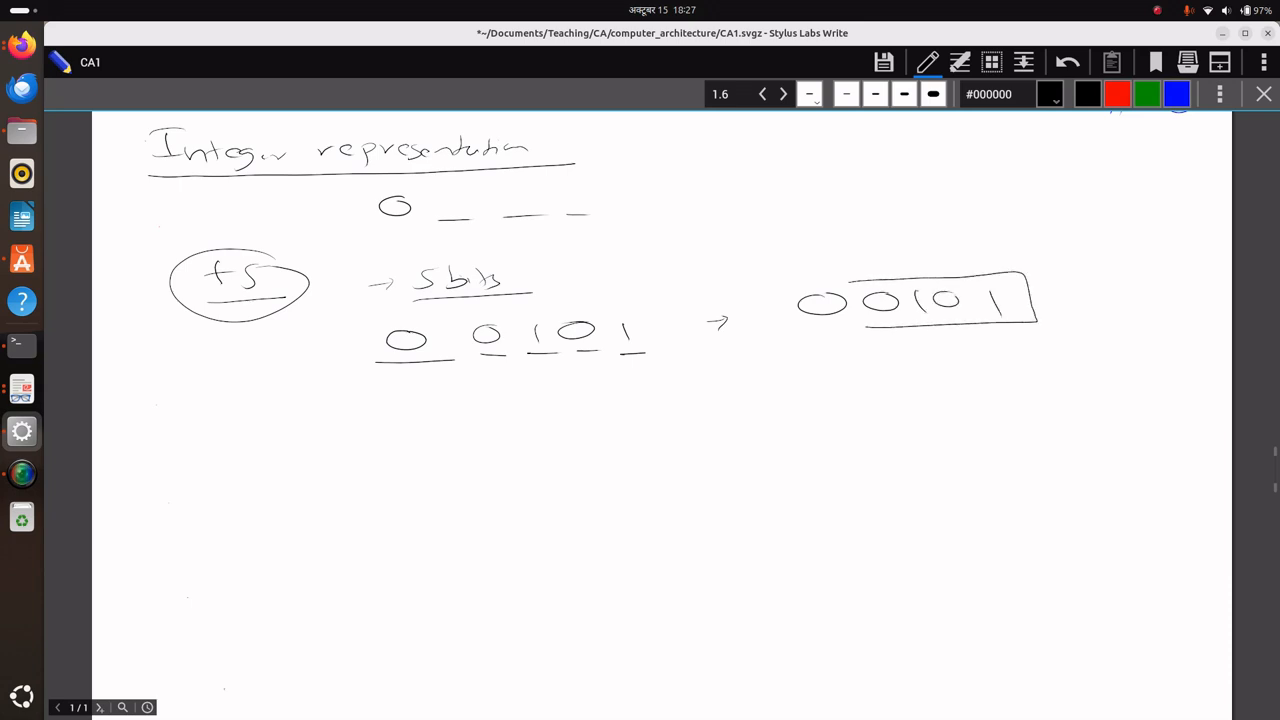
pyautogui.click(1050, 94)
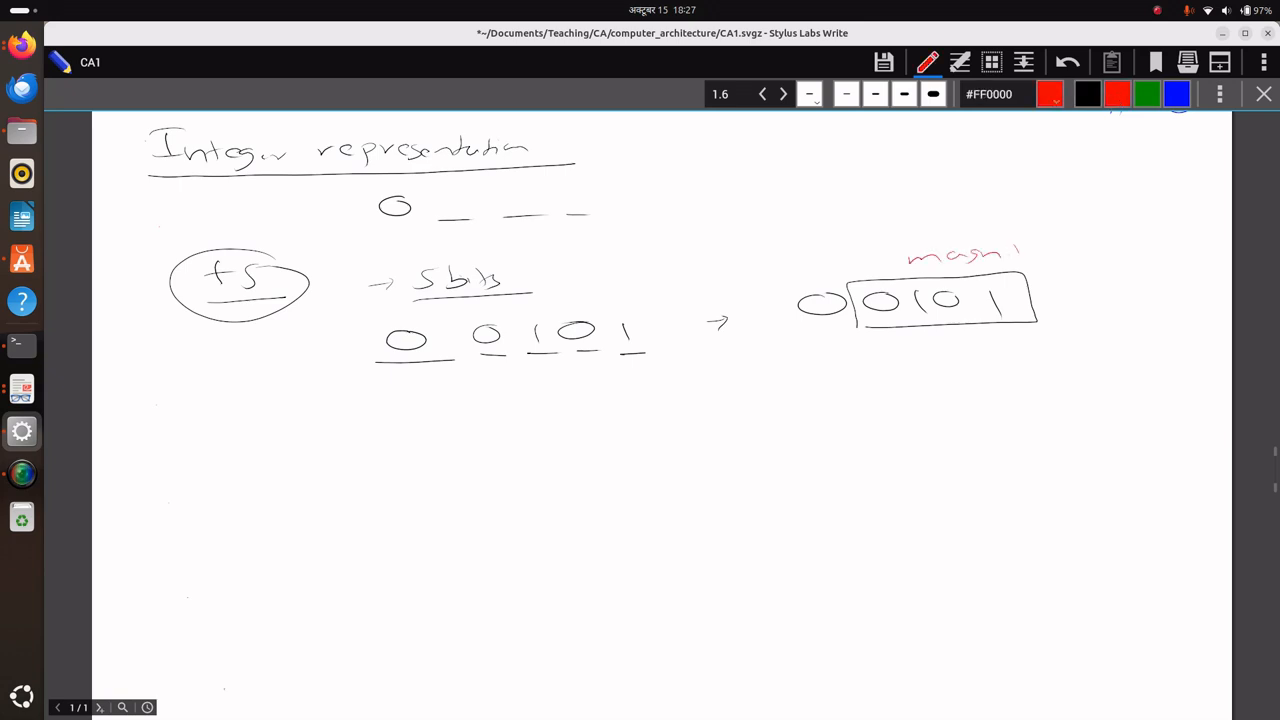
# Label 'magnitude' in red, mark the top bit as 'position' with an arrow, and write a circled −5
pyautogui.moveTo(1000, 256); pyautogui.dragTo(1070, 256)
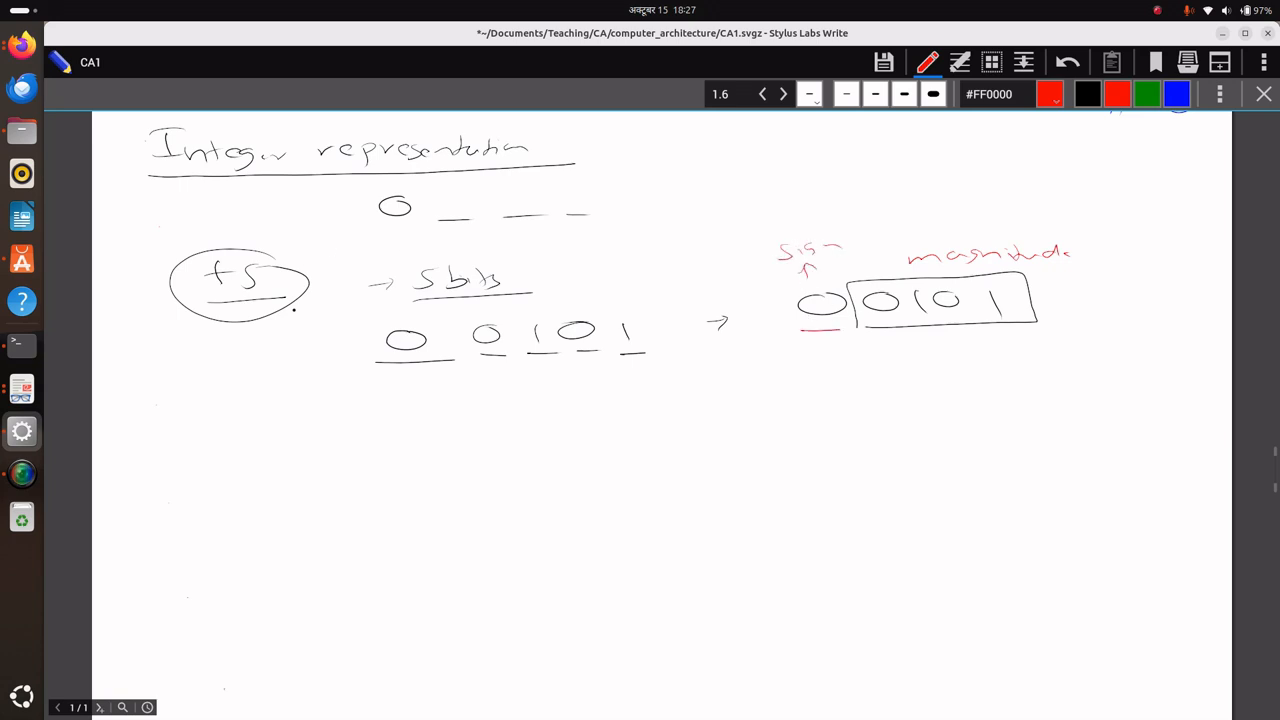
pyautogui.moveTo(216, 220); pyautogui.dragTo(344, 204)
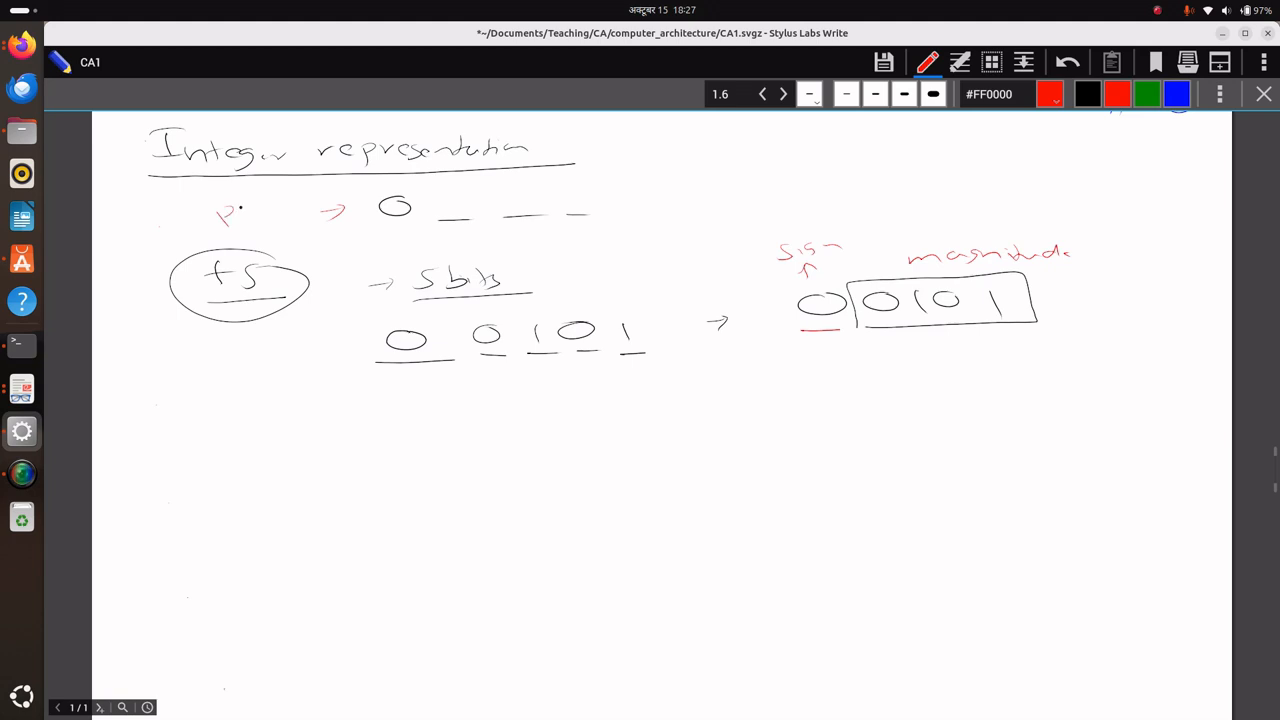
pyautogui.moveTo(236, 216); pyautogui.dragTo(304, 204)
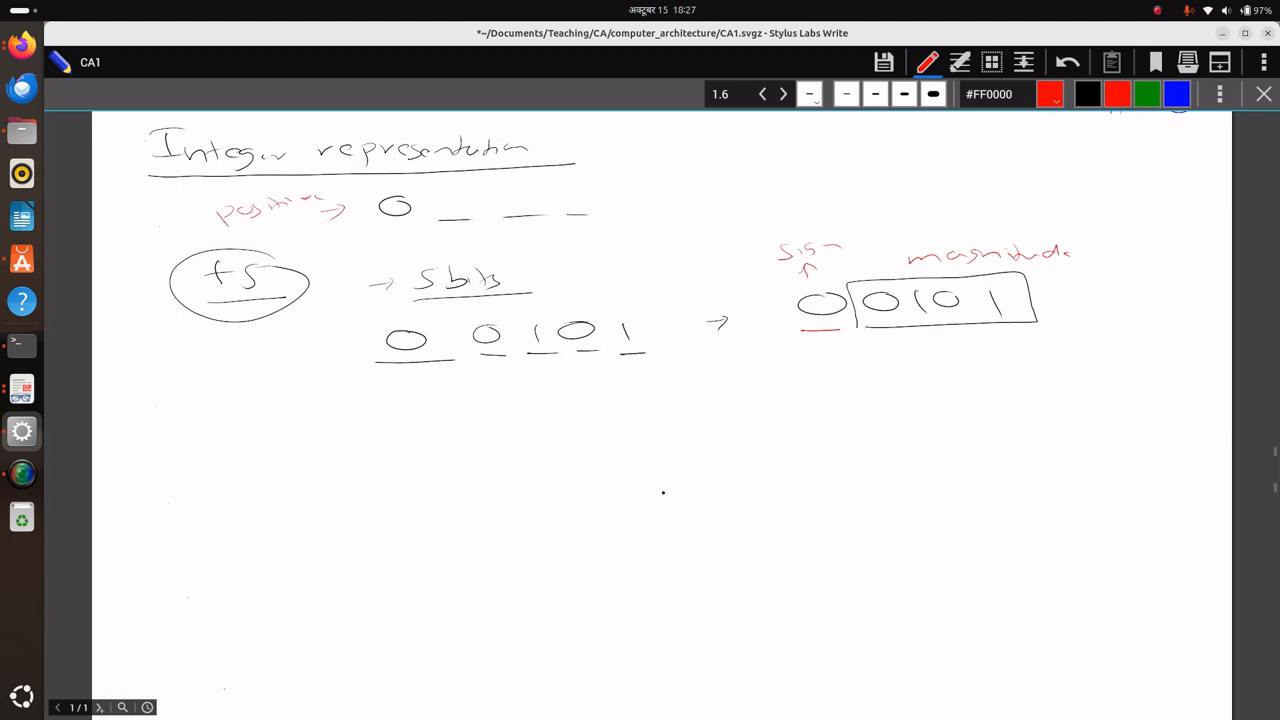
pyautogui.moveTo(230, 458); pyautogui.dragTo(290, 456)
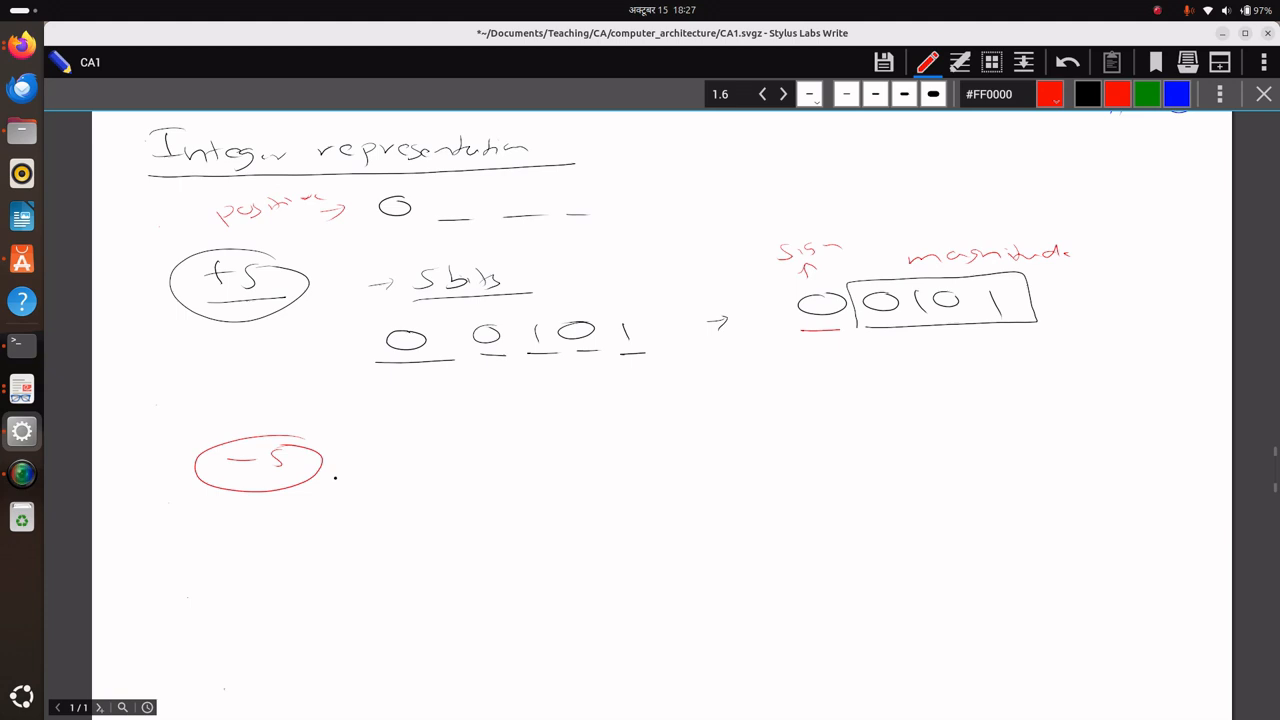
# Draw an arrow from the circled −5 to a blue circled 1
pyautogui.moveTo(416, 468); pyautogui.dragTo(444, 470)
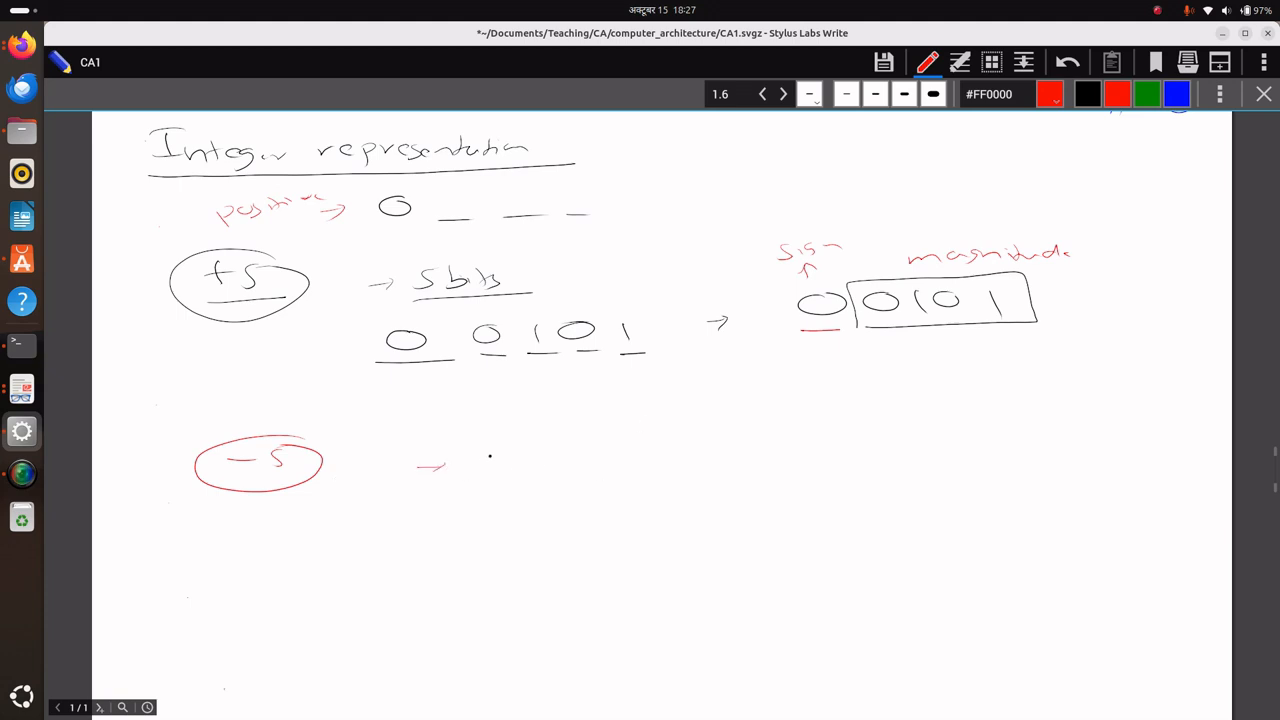
pyautogui.moveTo(456, 462); pyautogui.dragTo(532, 462)
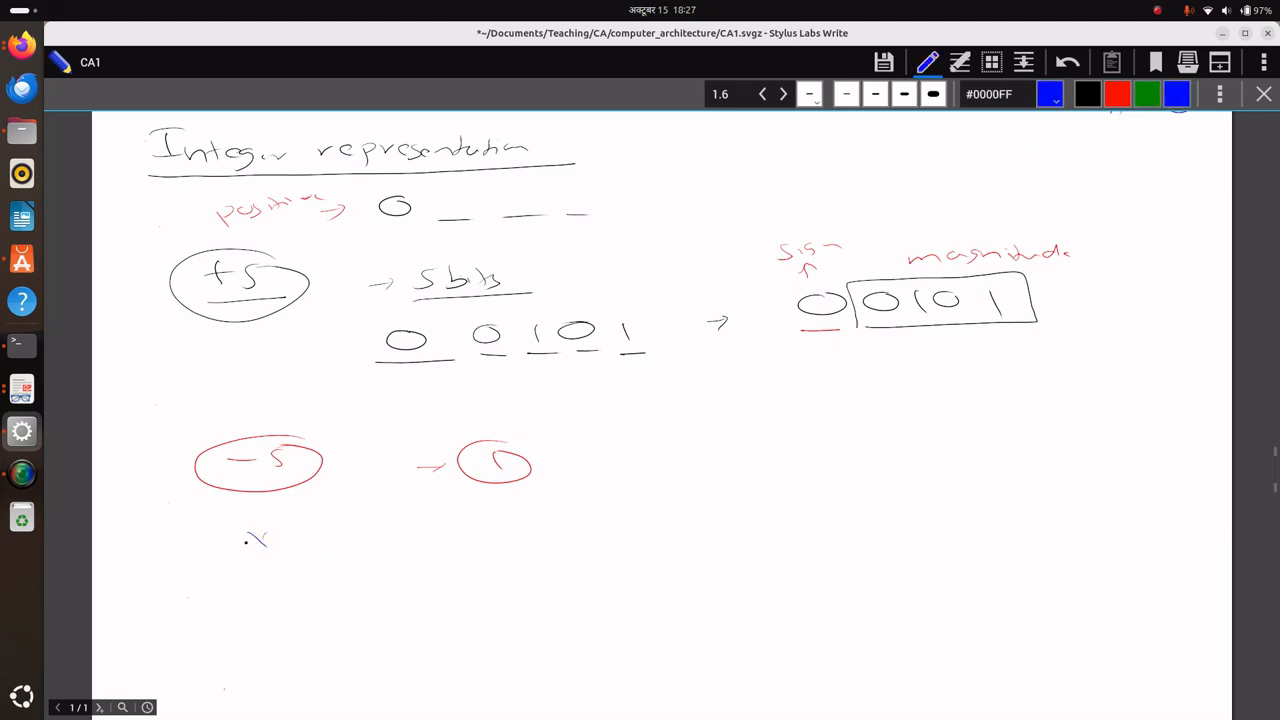
# Write blue bullets for Signed magnitude repr. ⇒ 1, Signed 1's compl., and Signed 2's
pyautogui.moveTo(244, 540); pyautogui.dragTo(396, 540)
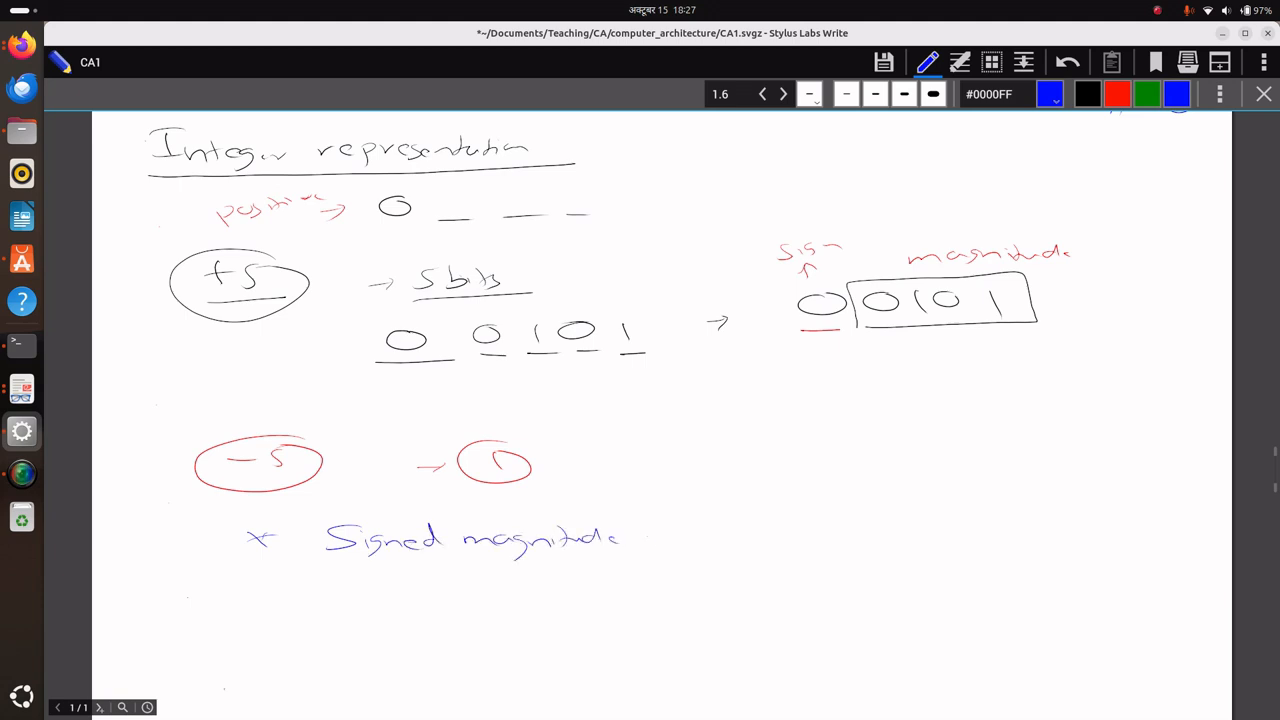
pyautogui.write('repr. => ( -')
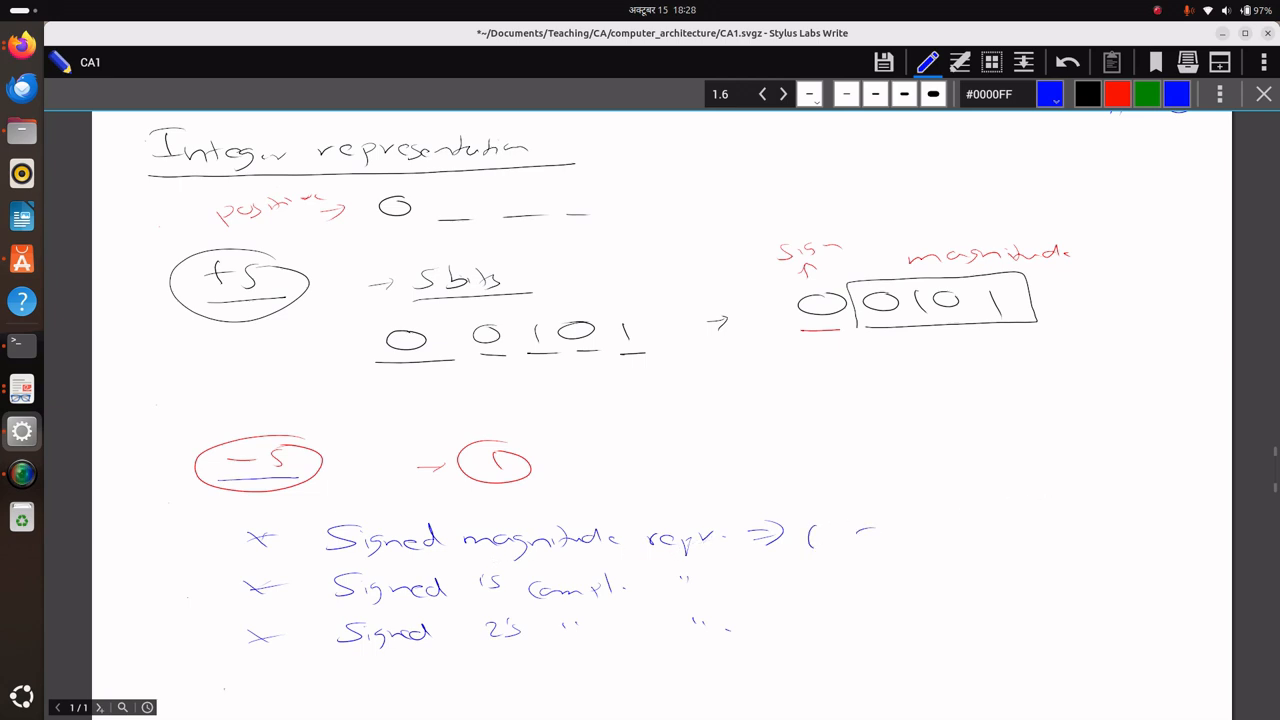
# Write 0101 under sign/magnitude labels, give each row sign bit 1, and write 1010 with +1
pyautogui.moveTo(850, 530); pyautogui.dragTo(990, 530)
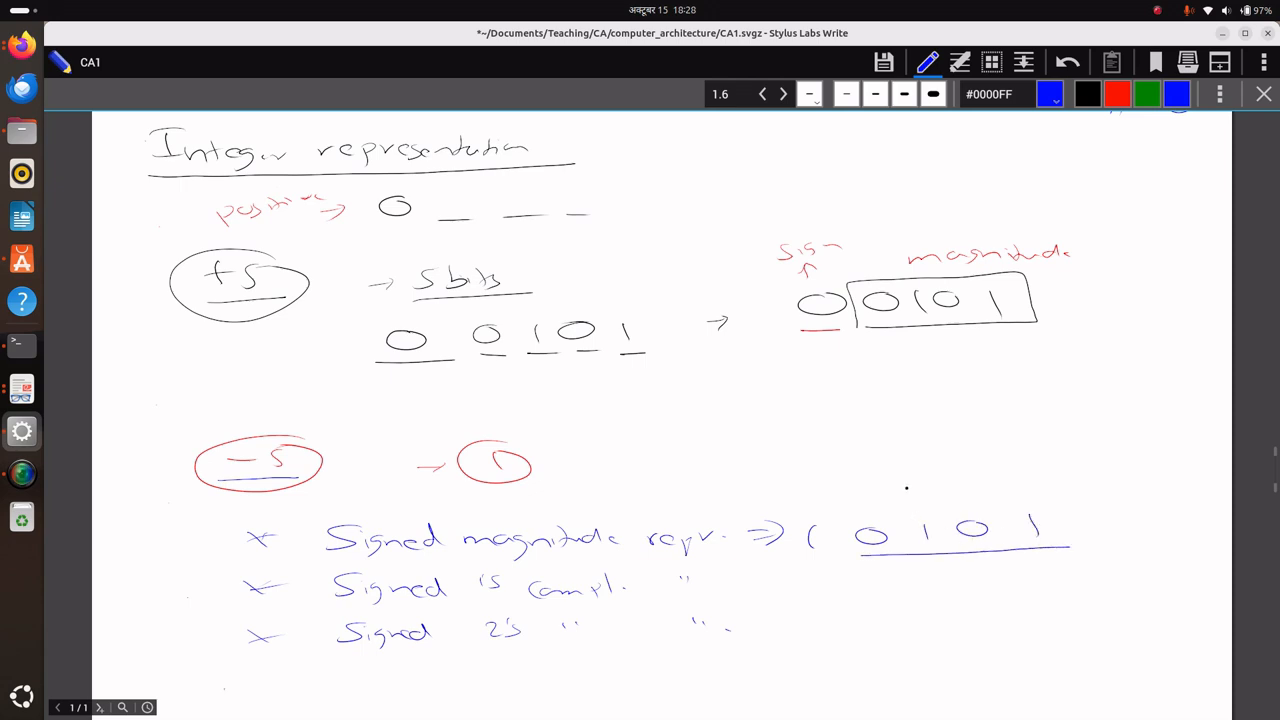
pyautogui.moveTo(910, 496); pyautogui.dragTo(964, 500)
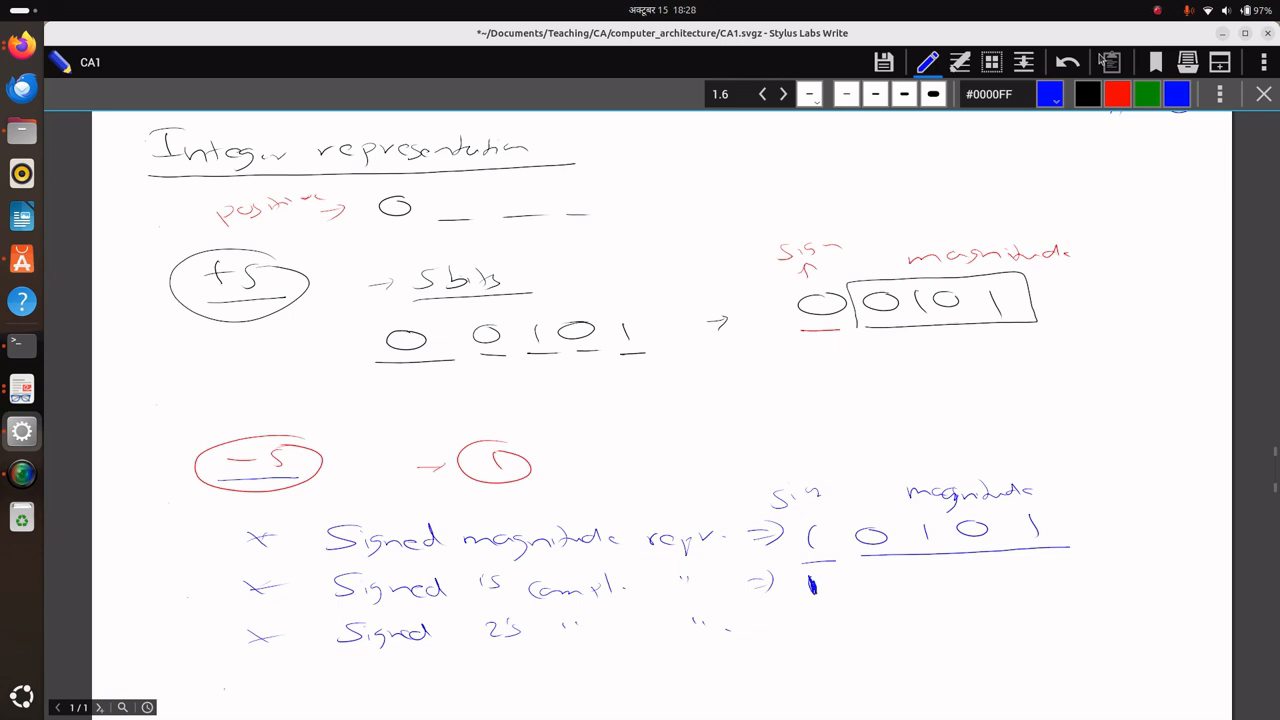
pyautogui.moveTo(804, 590); pyautogui.dragTo(818, 596)
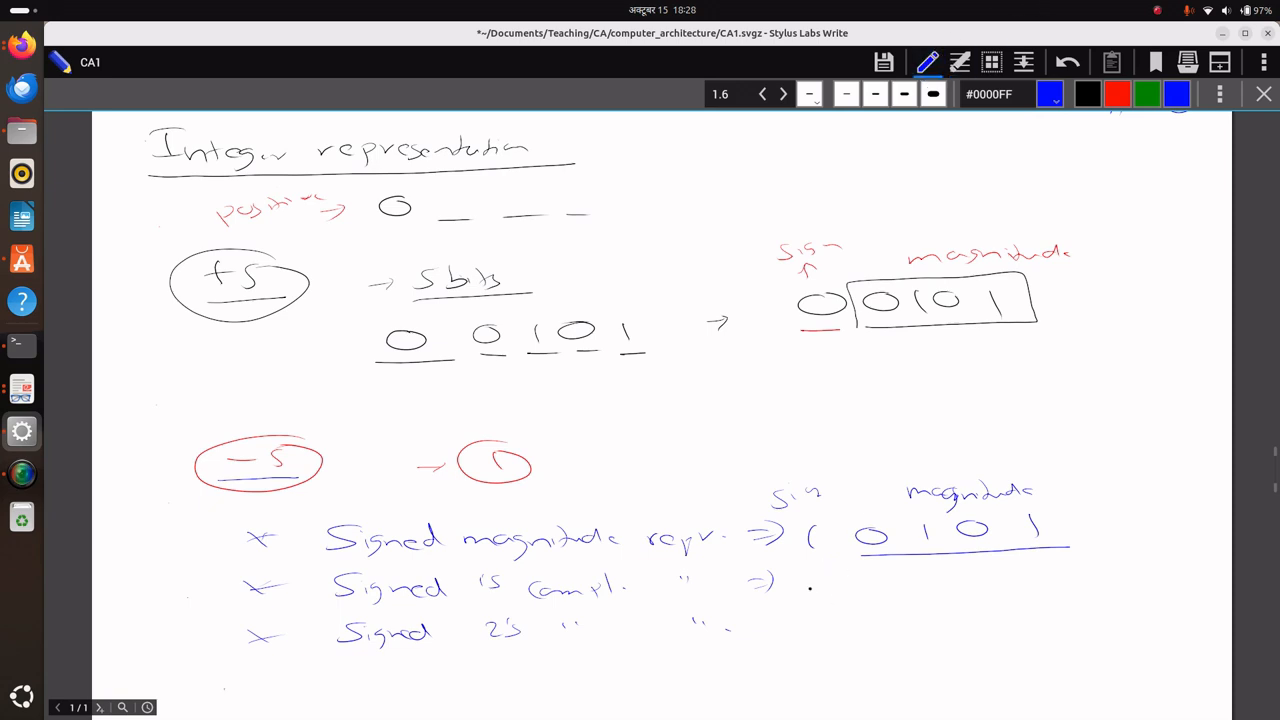
pyautogui.moveTo(830, 504); pyautogui.dragTo(868, 644)
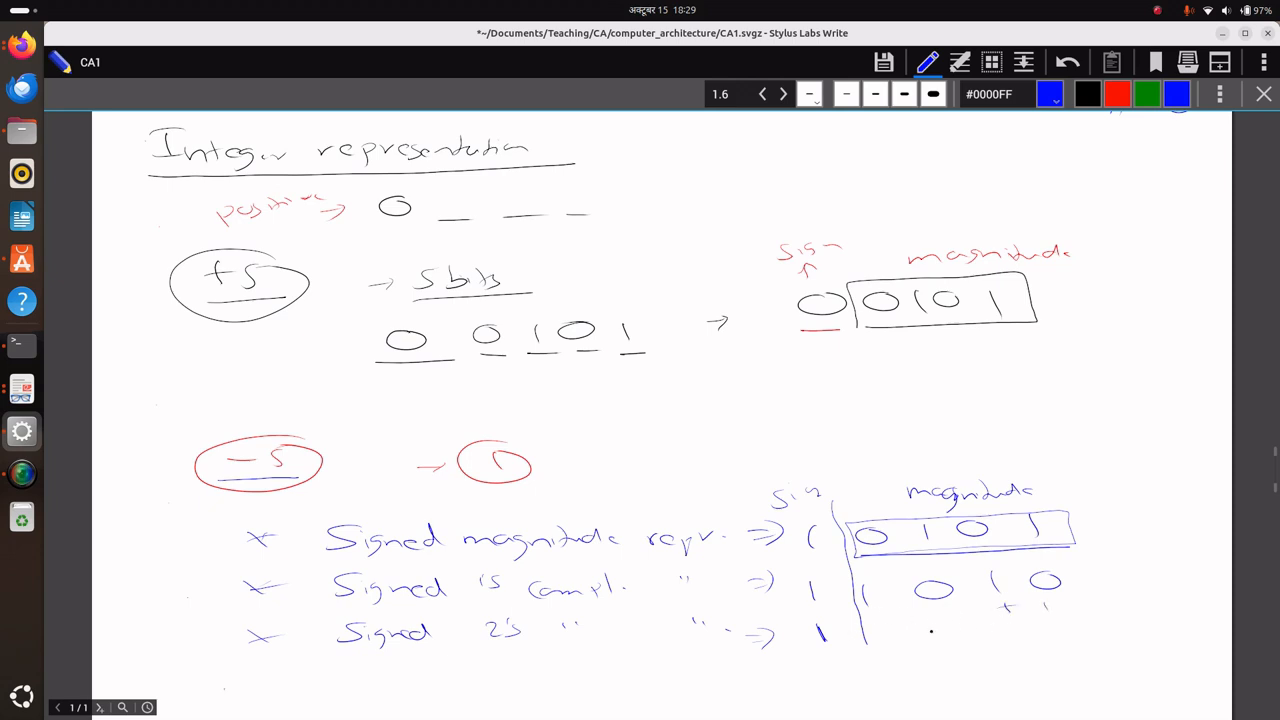
# Sum 1010 + 1 to 1011 for 2's complement, tick all three rows and brace them
pyautogui.moveTo(864, 628); pyautogui.dragTo(1096, 618)
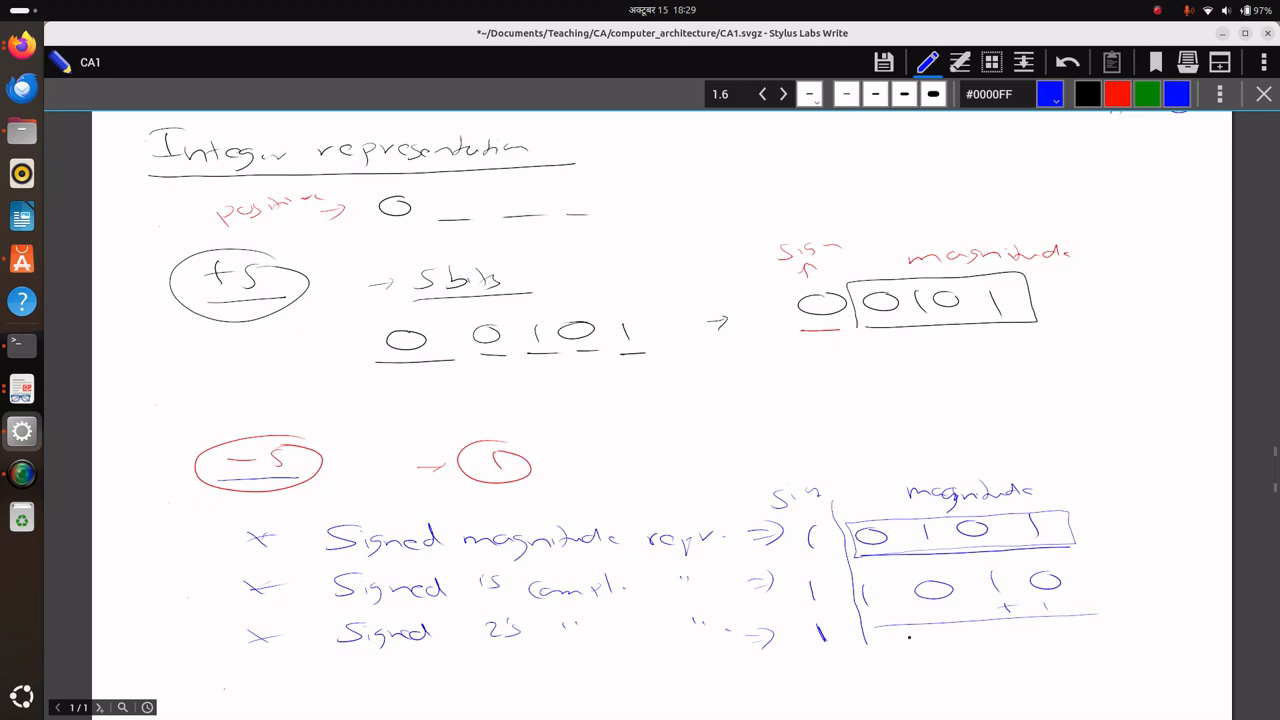
pyautogui.moveTo(884, 644); pyautogui.dragTo(960, 644)
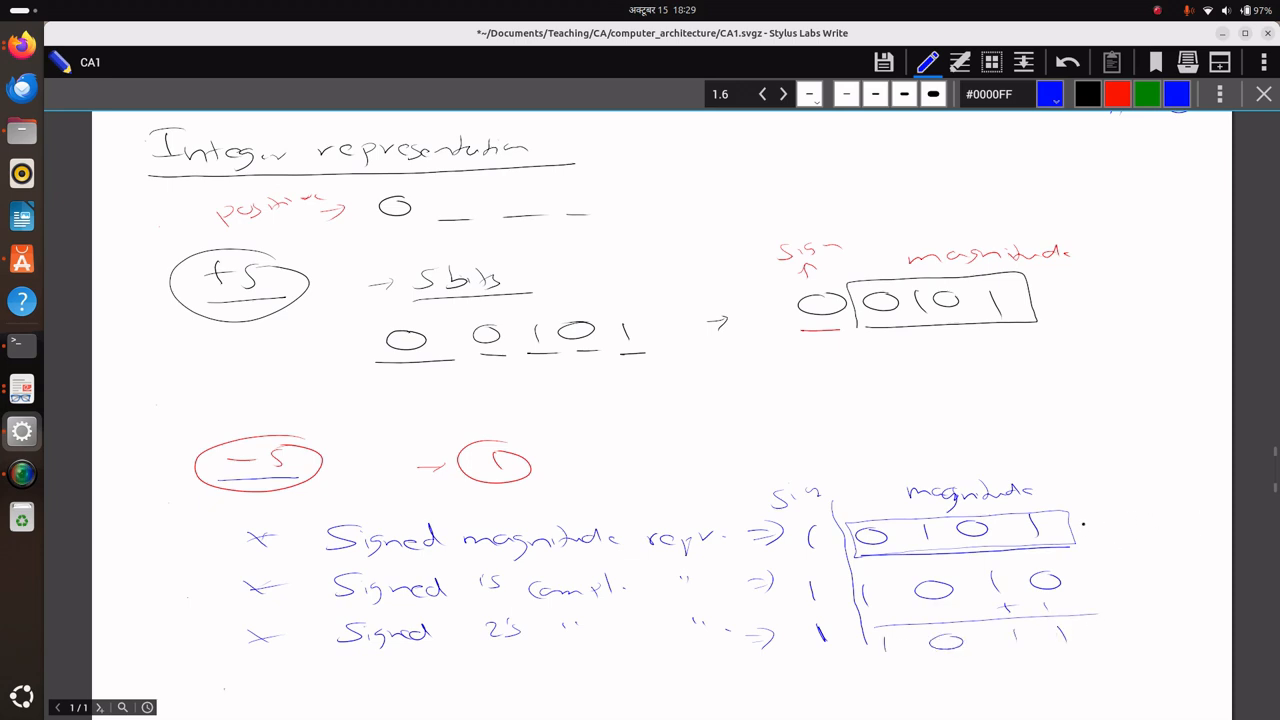
pyautogui.moveTo(1084, 516); pyautogui.dragTo(1110, 524)
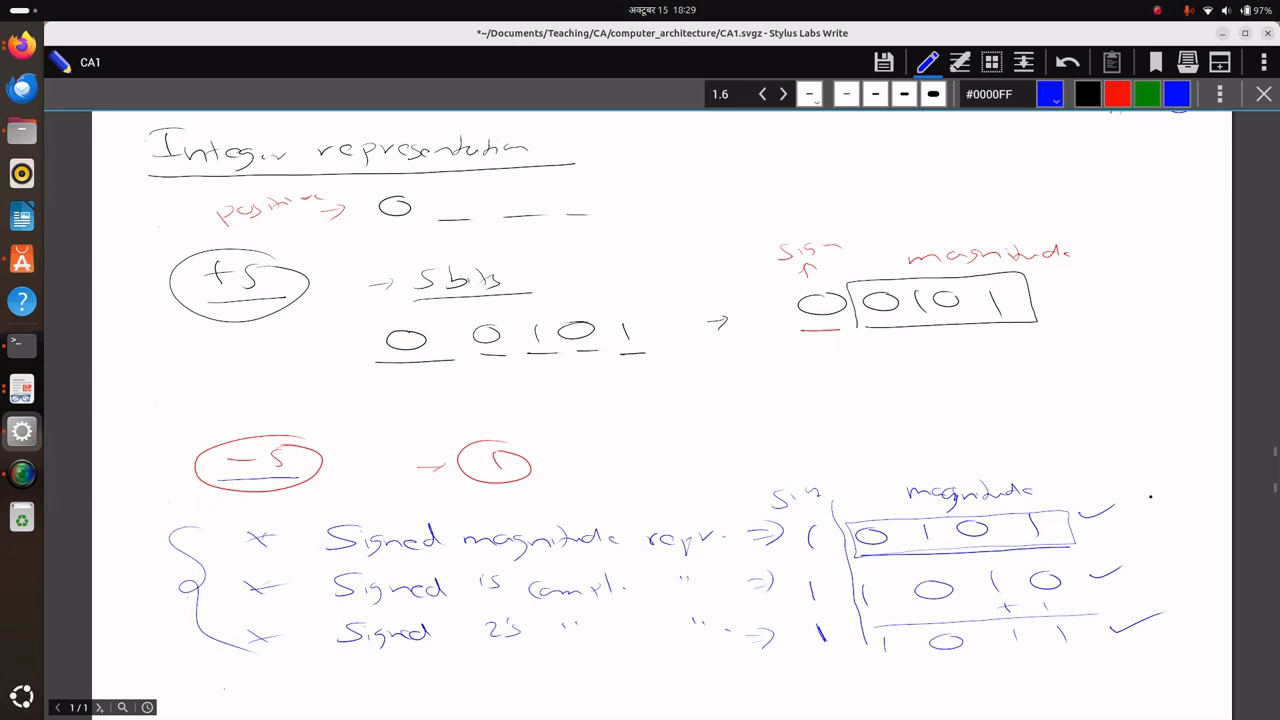
pyautogui.moveTo(1180, 490); pyautogui.dragTo(1184, 610)
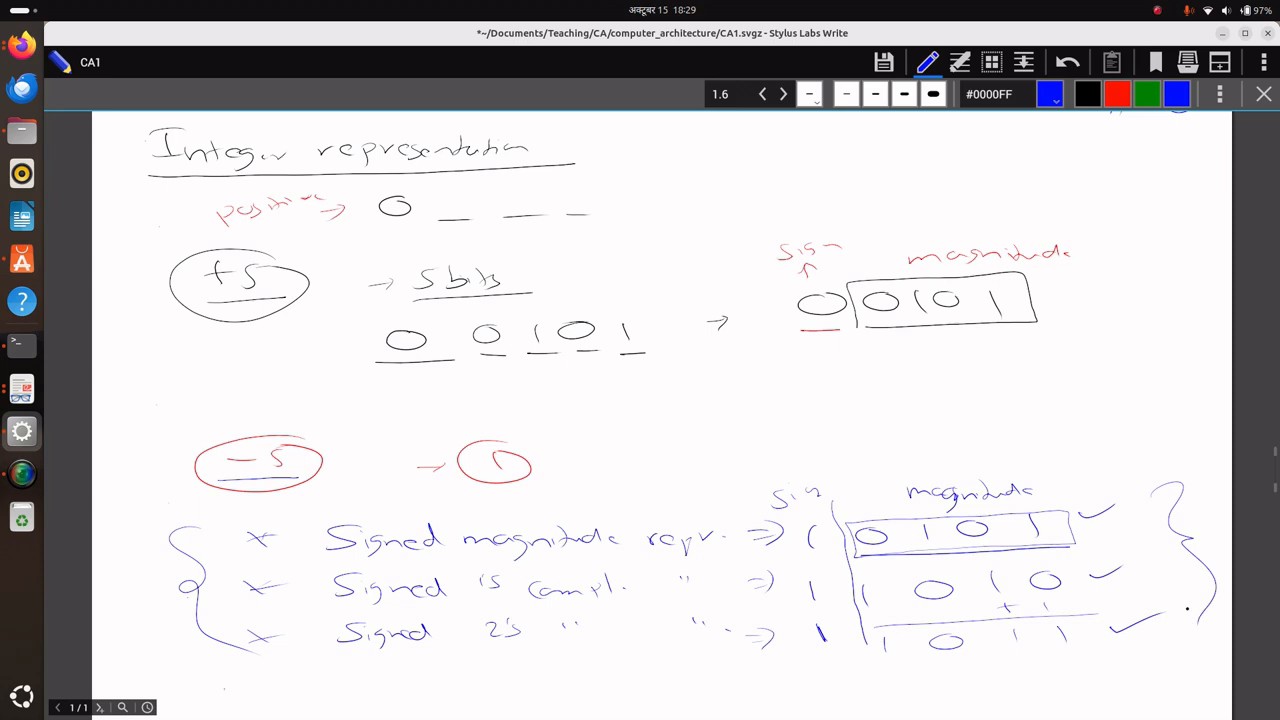